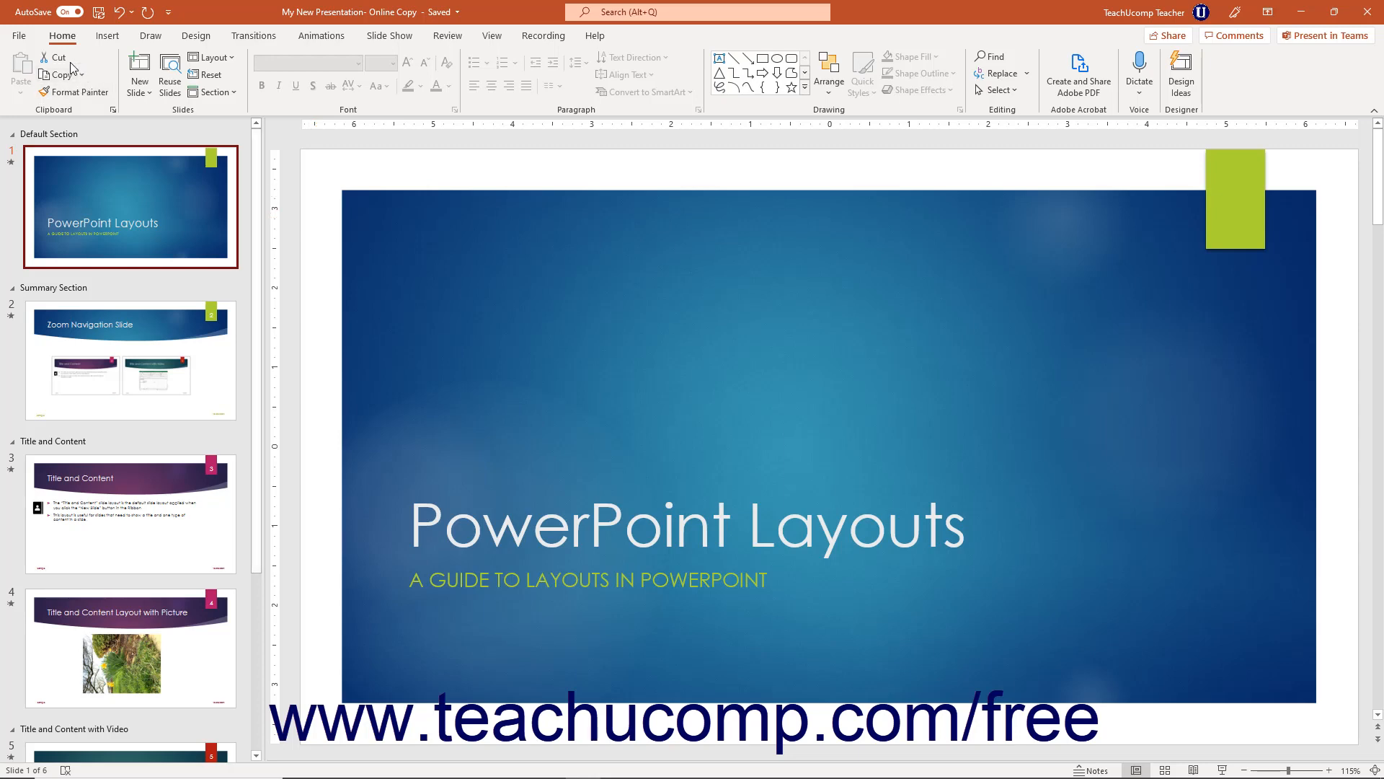
Go to the File backstage view of 'My New Presentation- Online Copy'
left_click(17, 34)
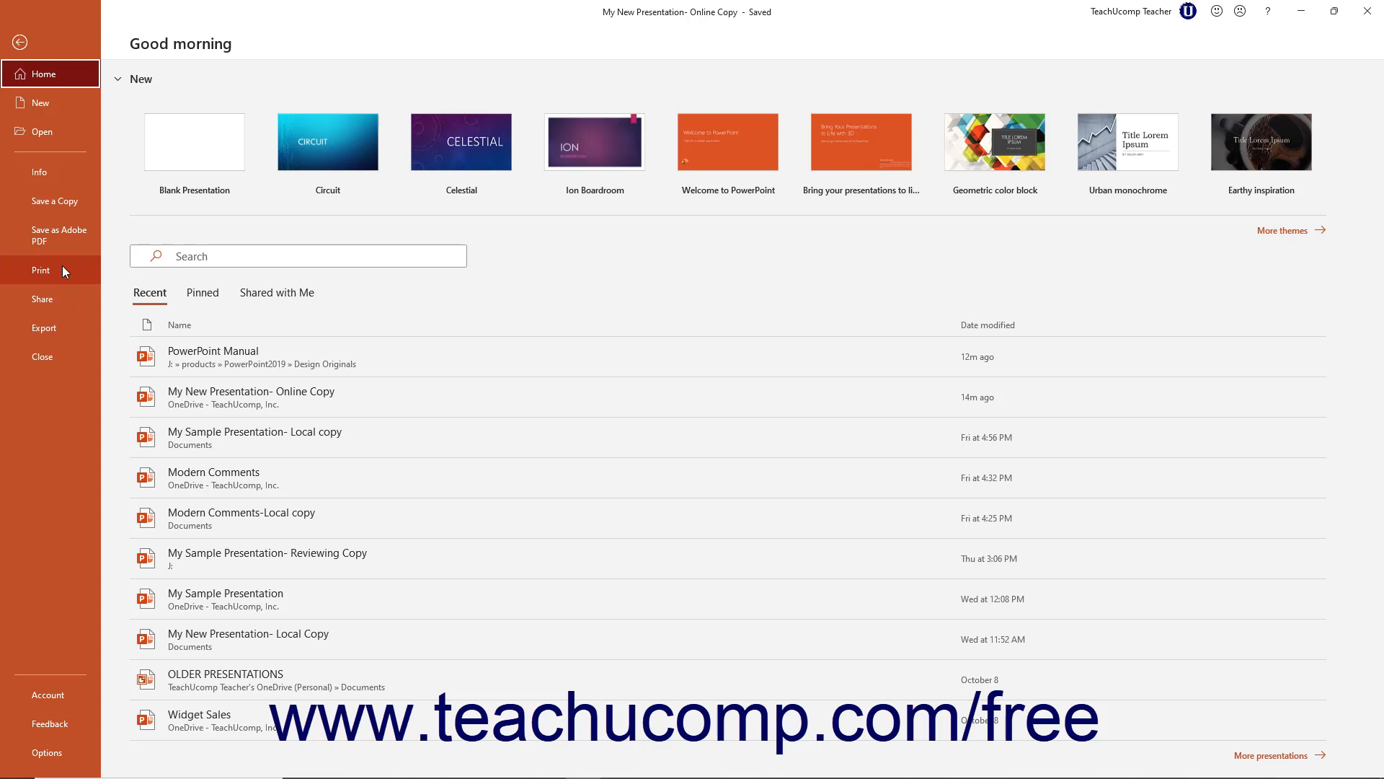
Show the Print page with printer, settings and a preview of slide 1 of 6
left_click(41, 270)
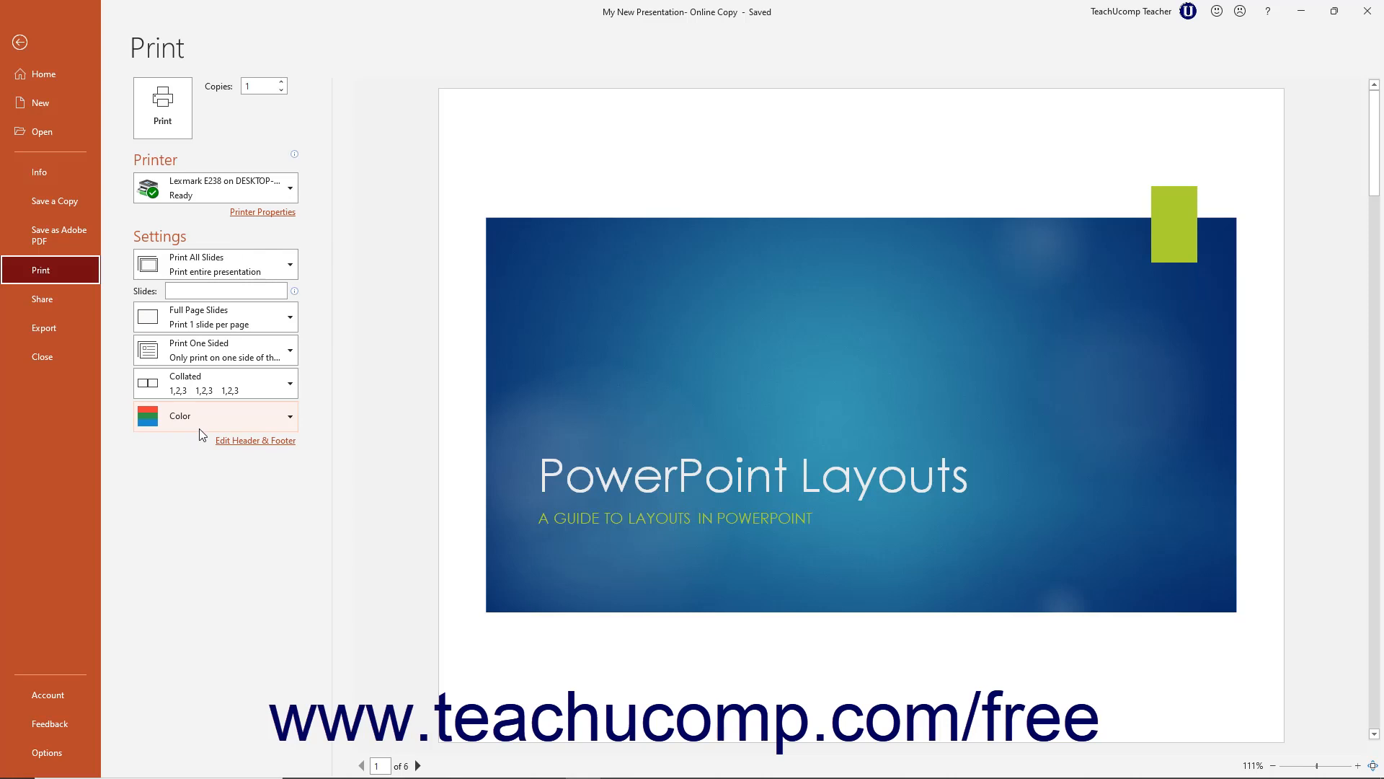
mouse_move(653, 364)
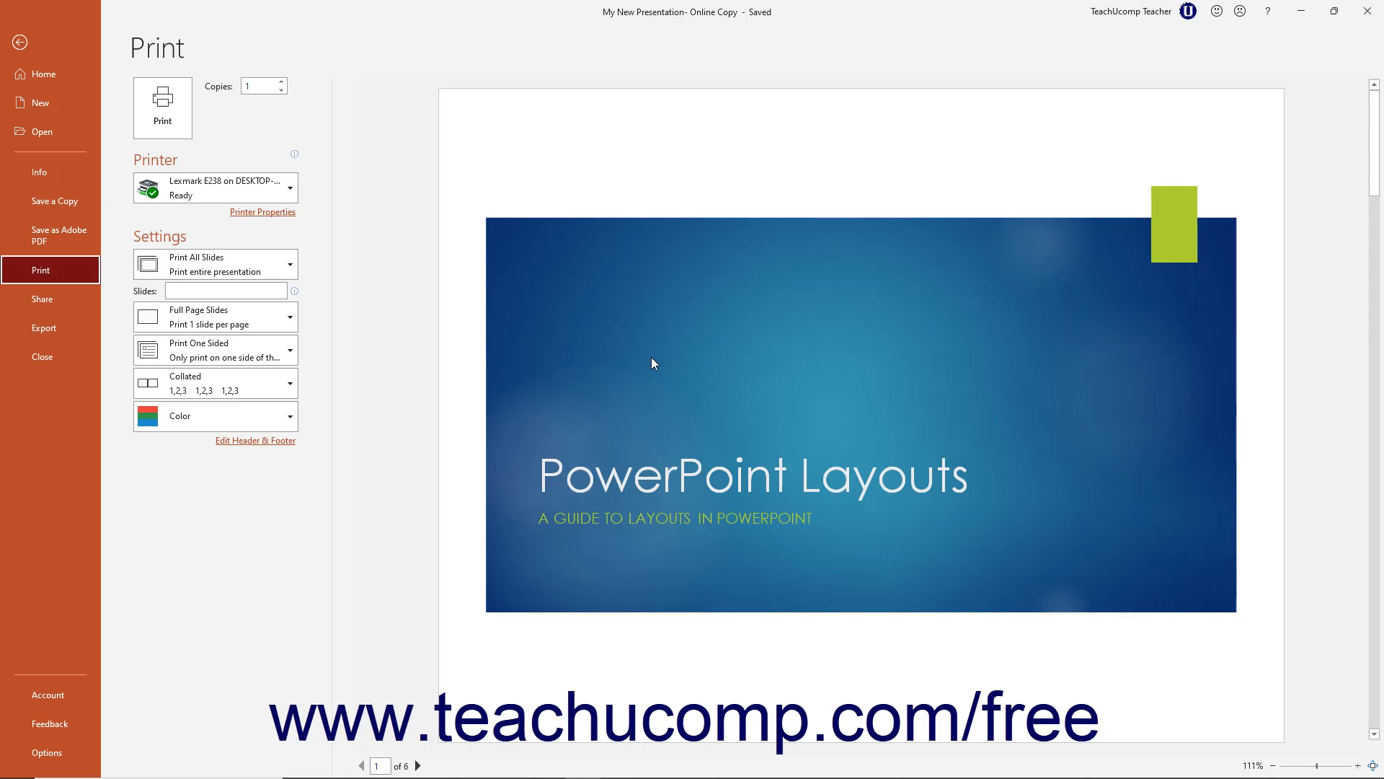
mouse_move(1322, 768)
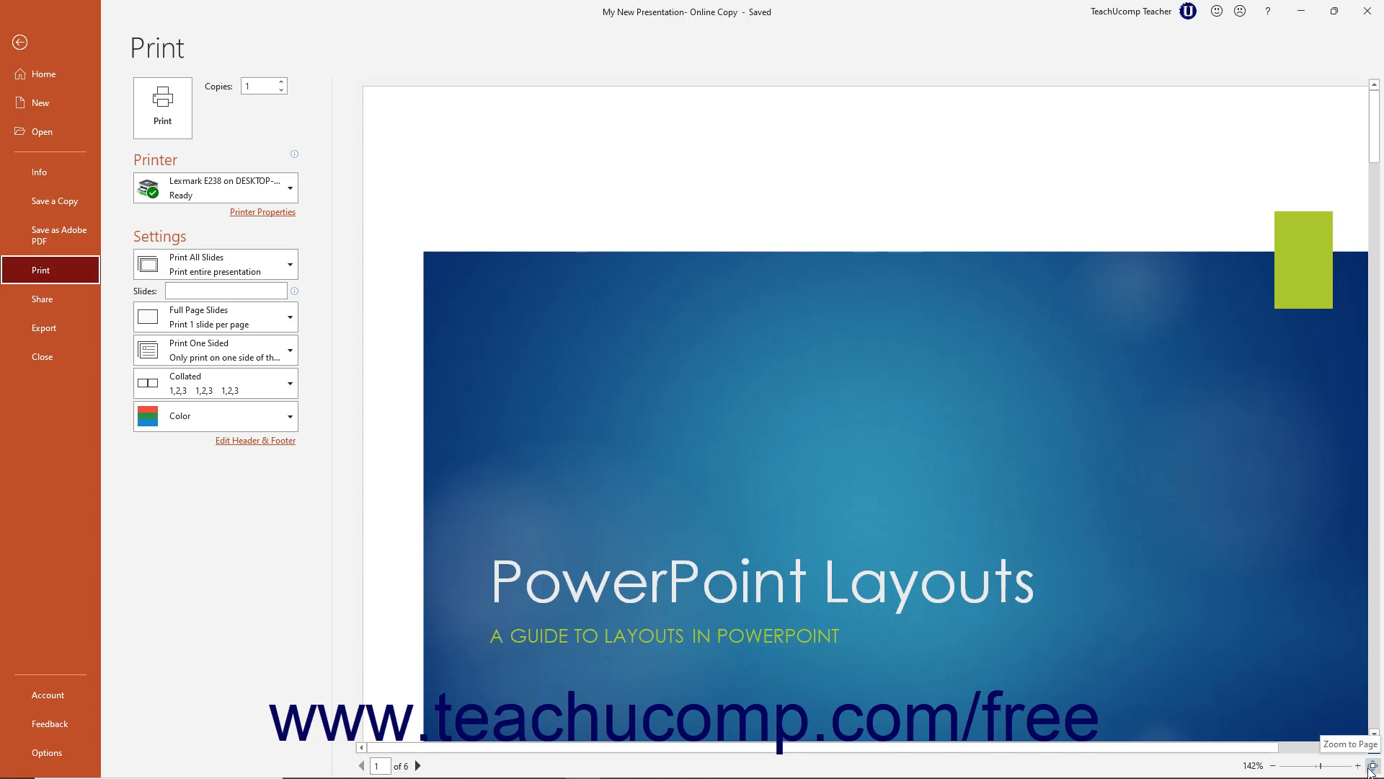
Zoom the print preview to fit the whole title slide page
left_click(1371, 764)
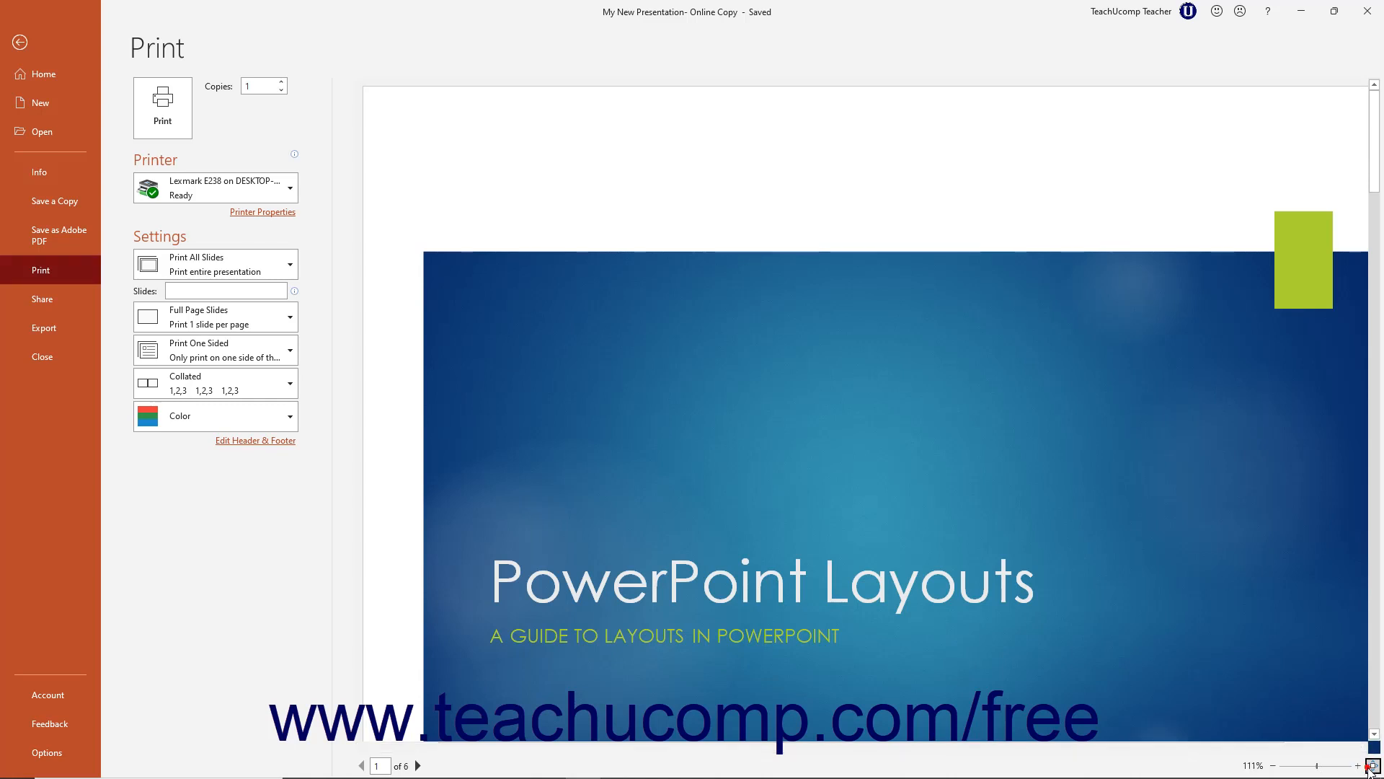
left_click(1374, 765)
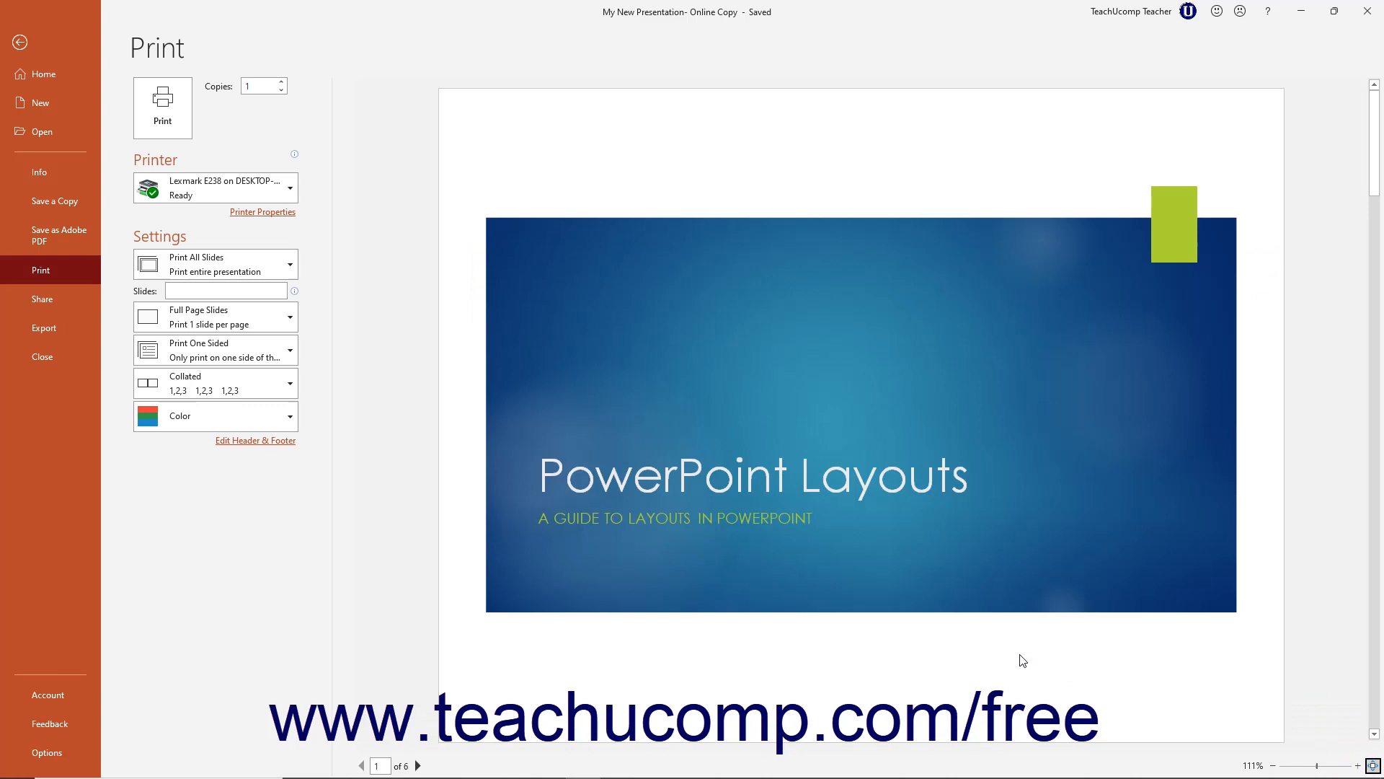
mouse_move(1003, 655)
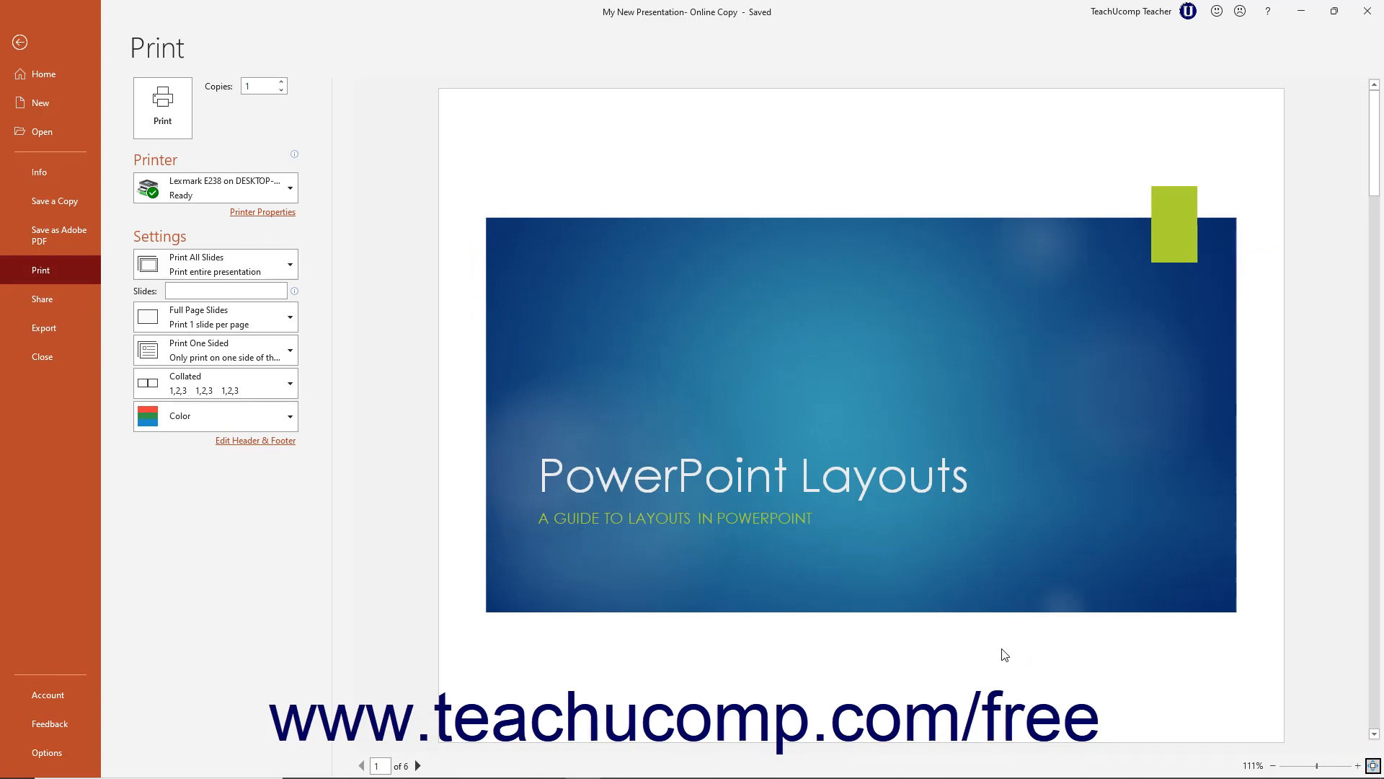
mouse_move(444, 765)
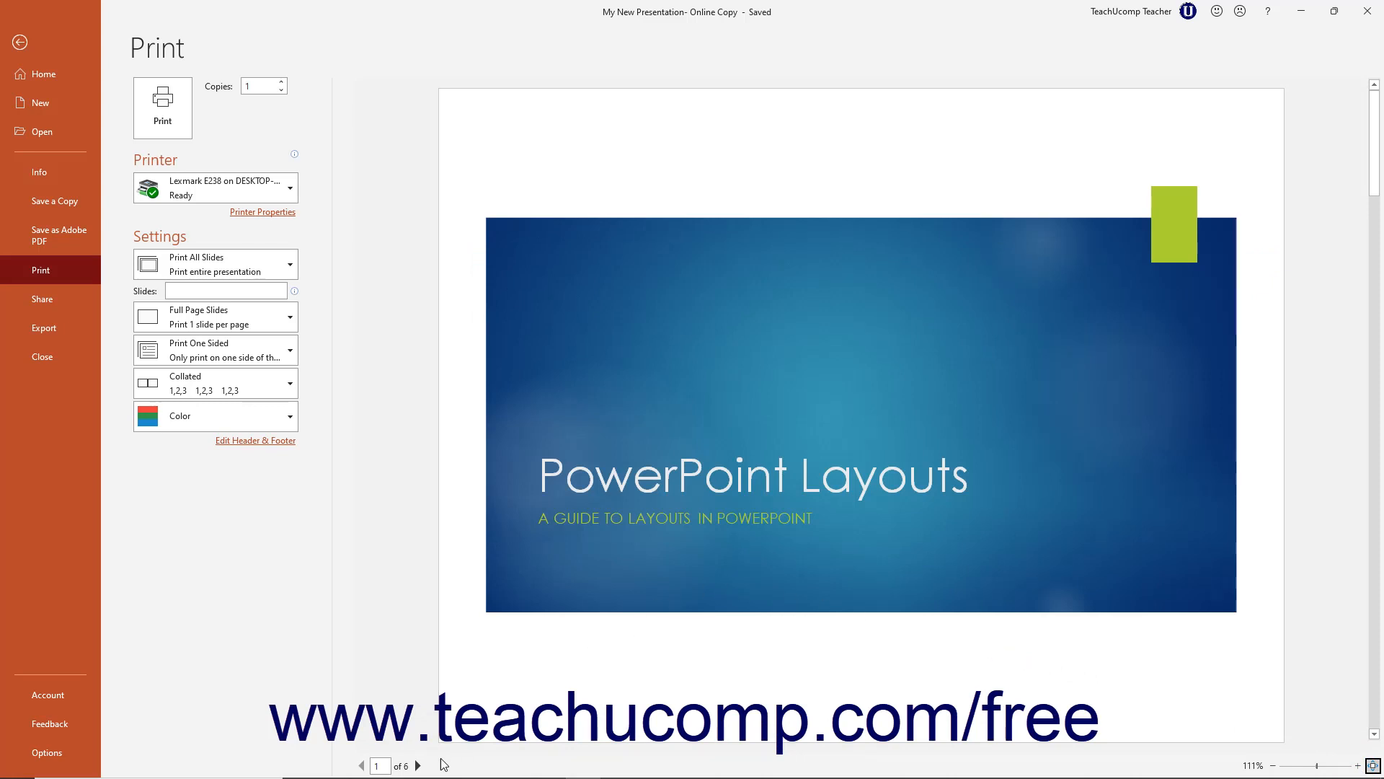
mouse_move(418, 766)
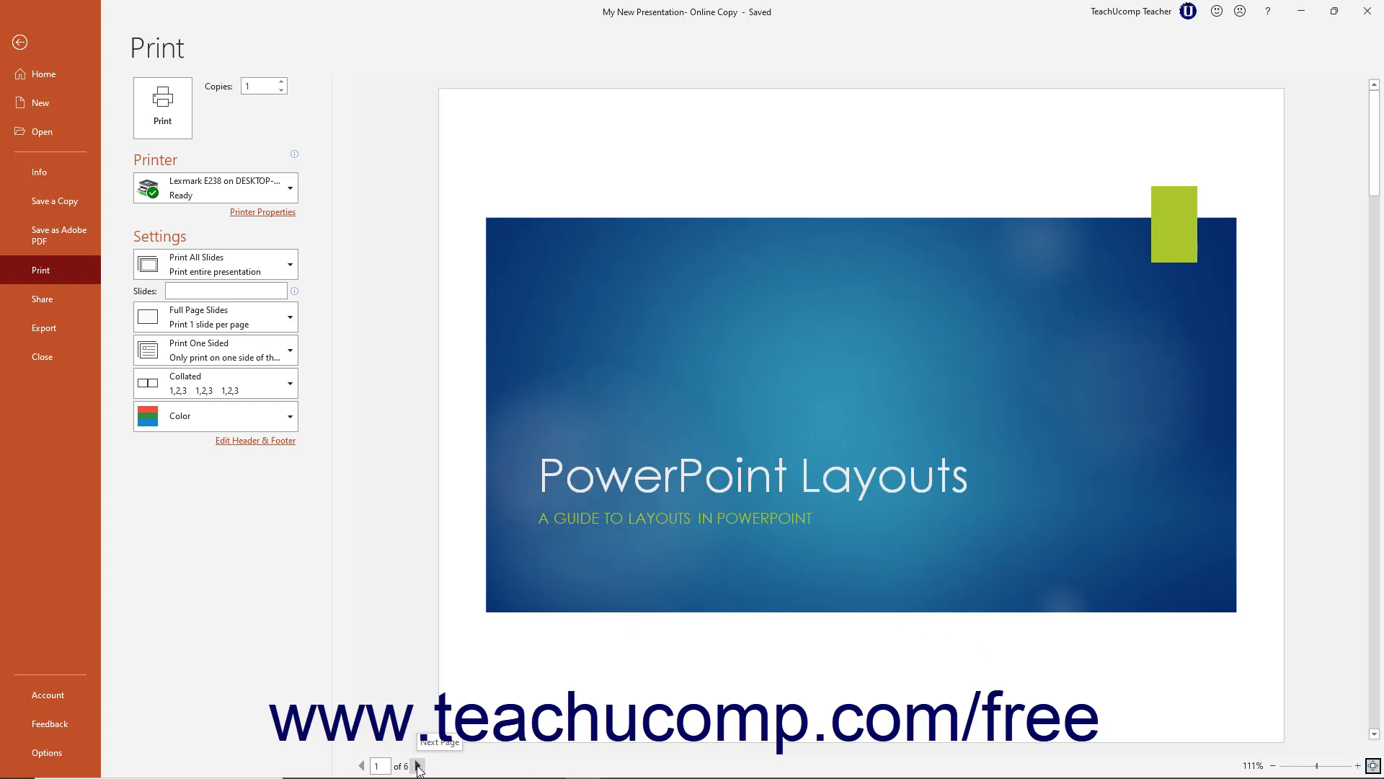
Advance the print preview forward through the slides toward page 6
left_click(418, 766)
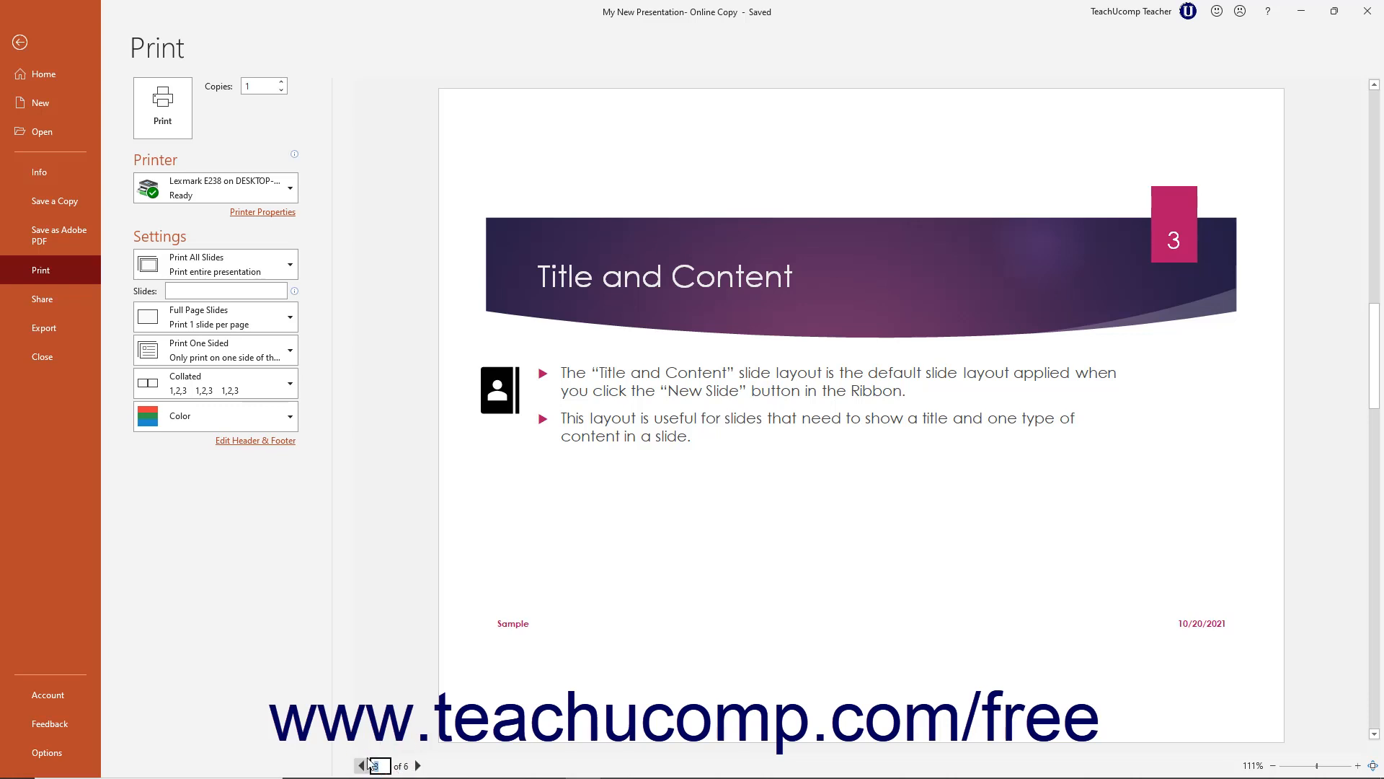
mouse_move(408, 738)
type("6")
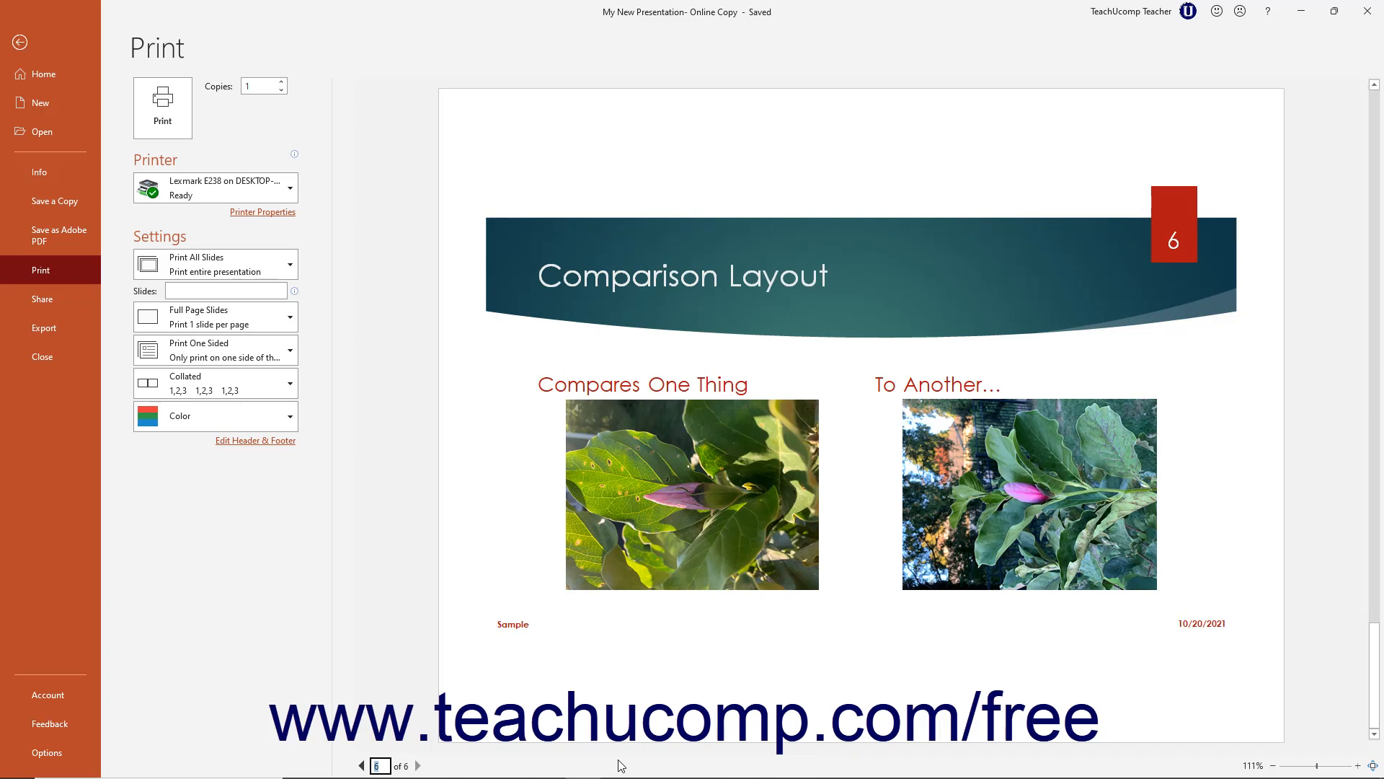
mouse_move(245, 146)
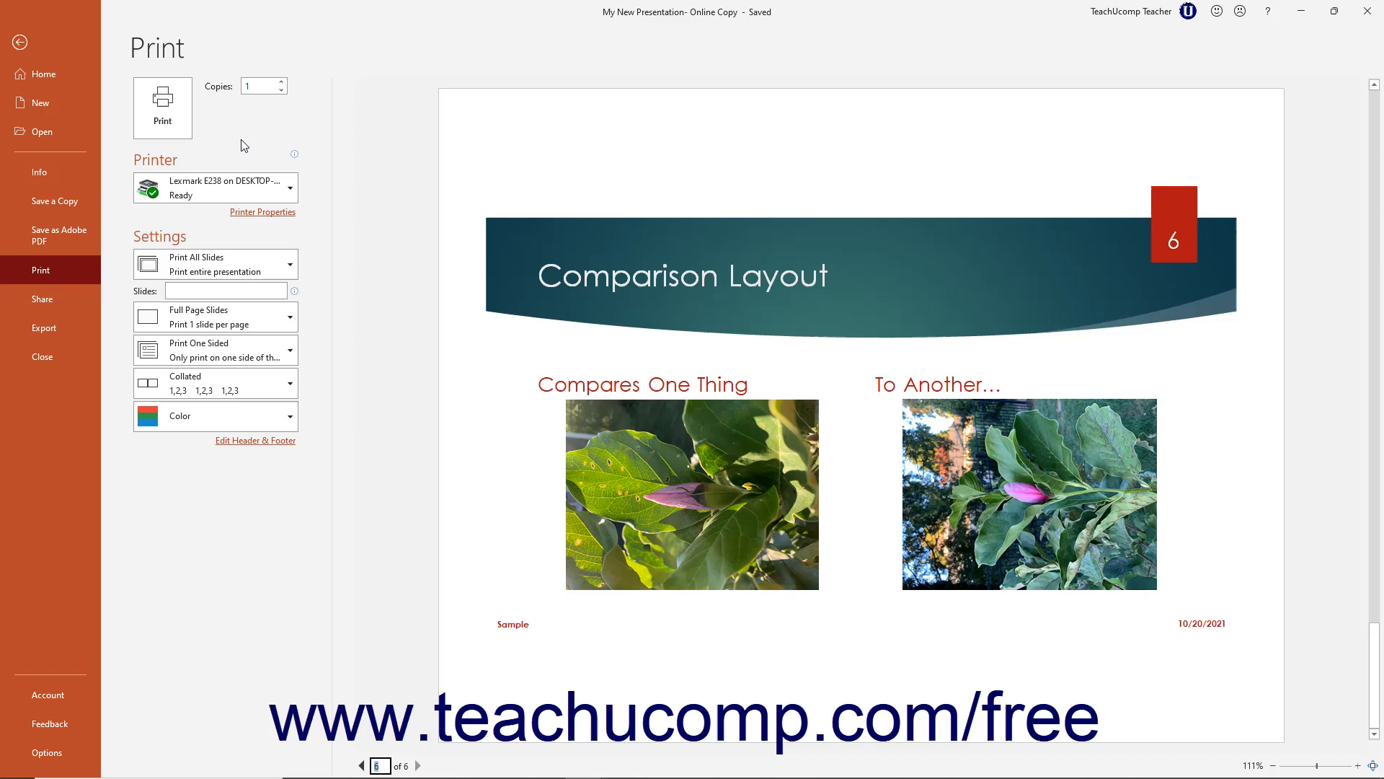
mouse_move(343, 395)
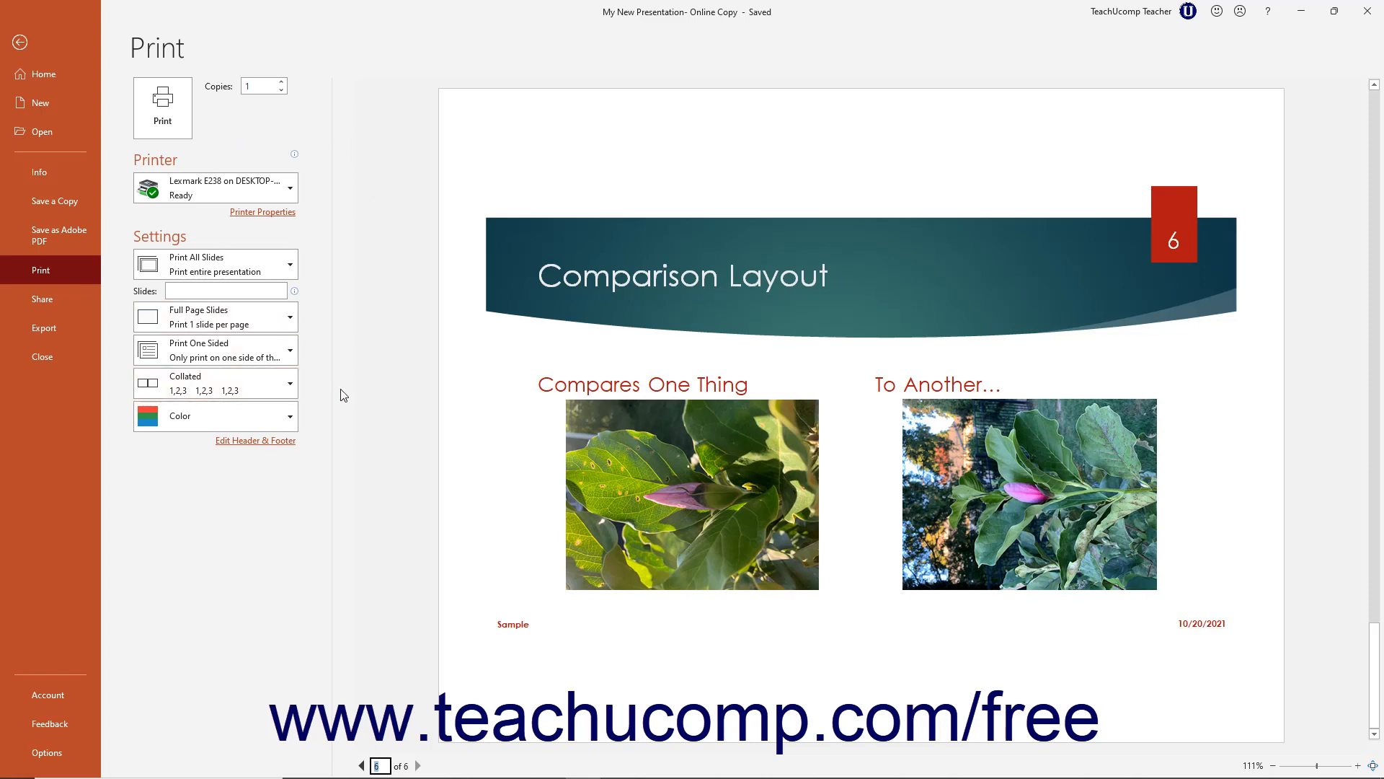
mouse_move(274, 117)
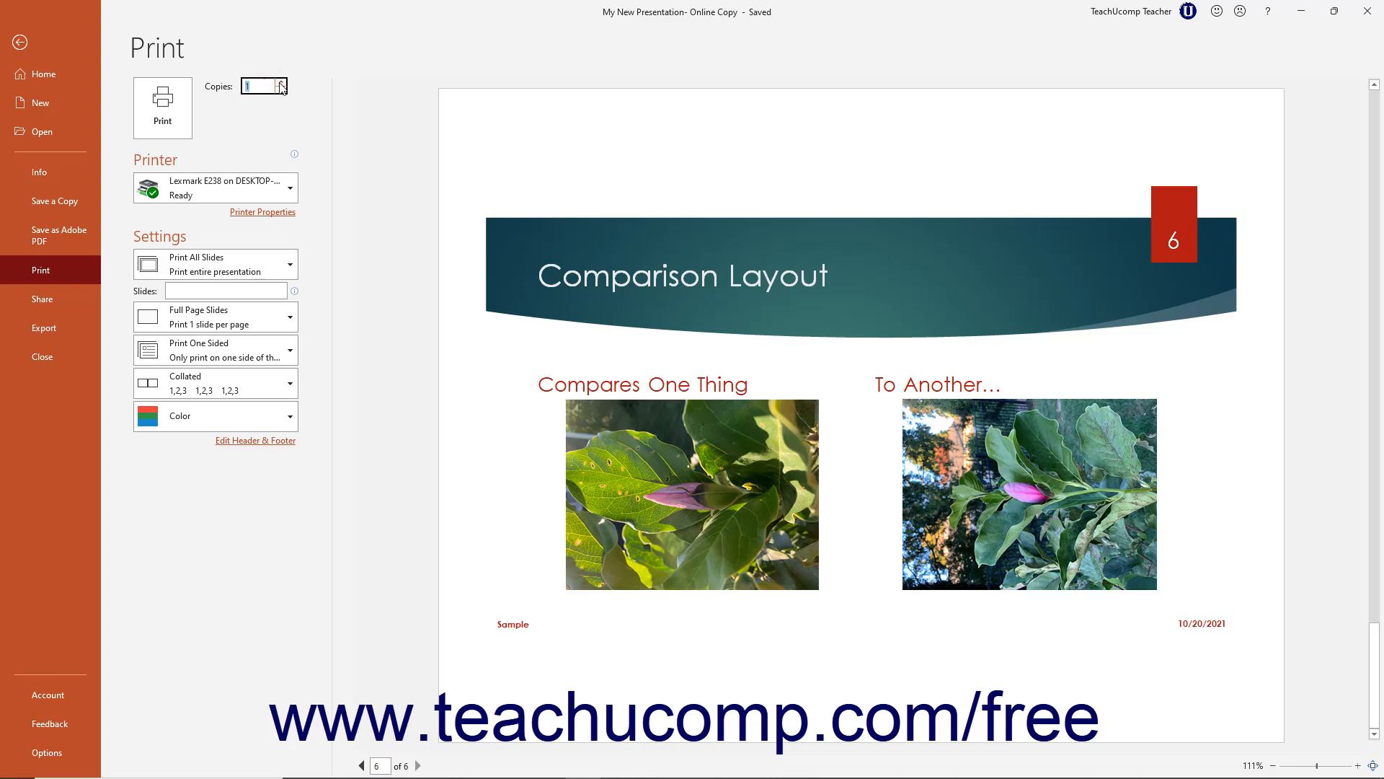
Set the number of print copies to 3
left_click(281, 81)
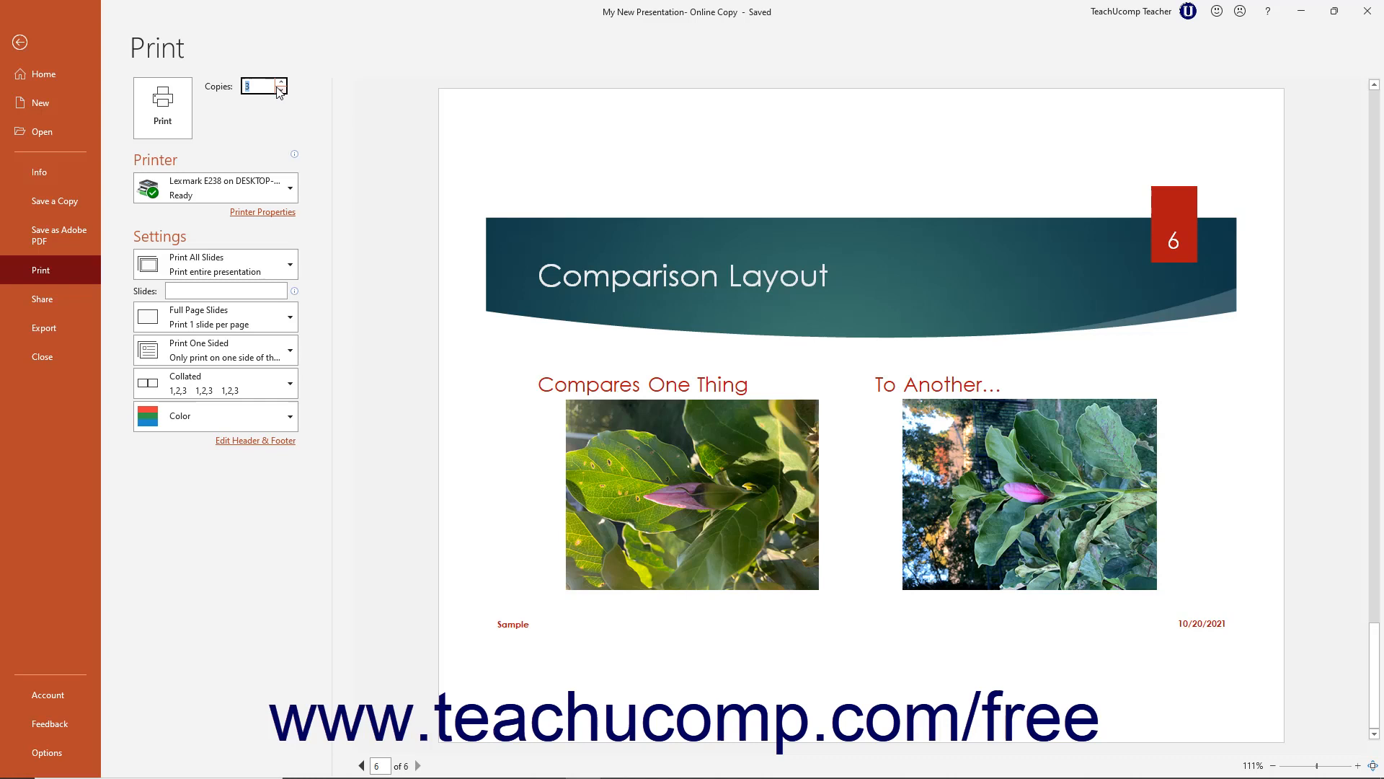
mouse_move(273, 171)
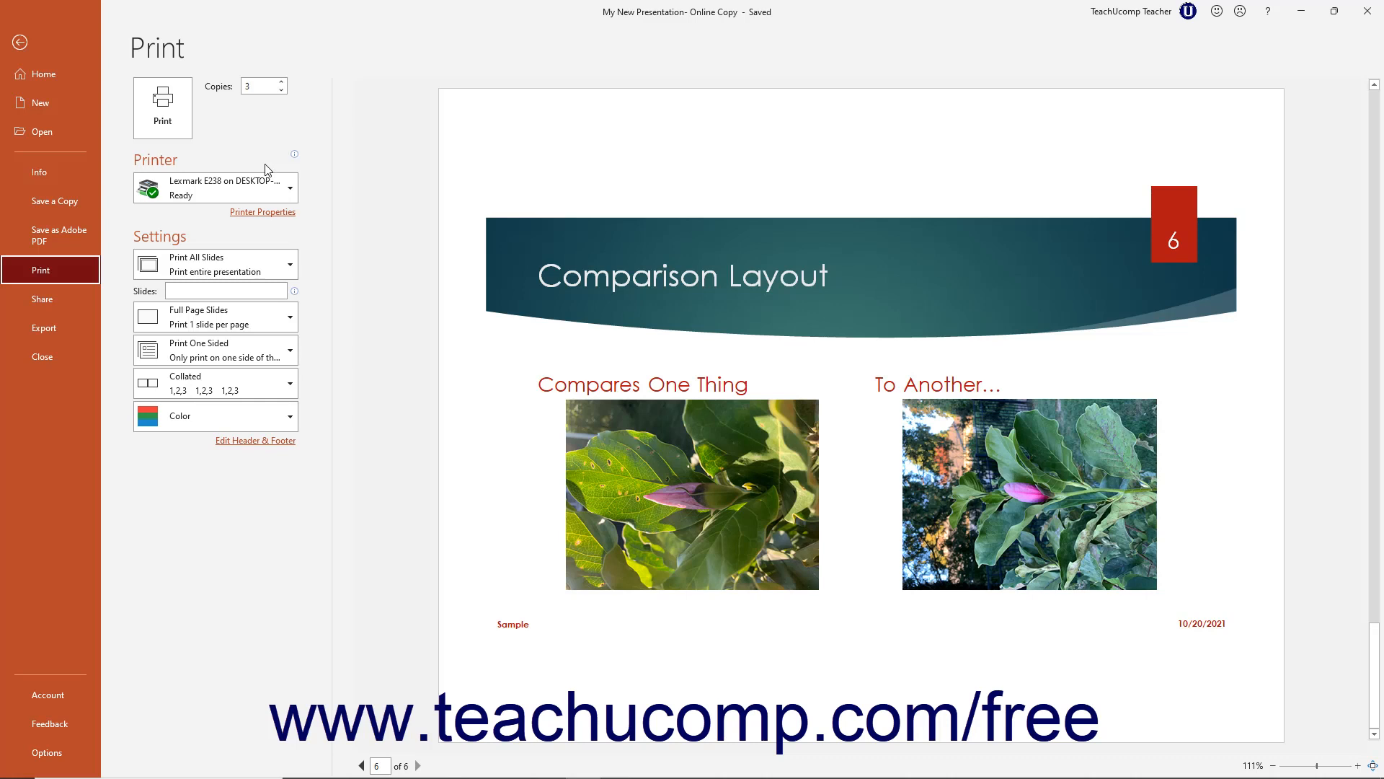
mouse_move(231, 243)
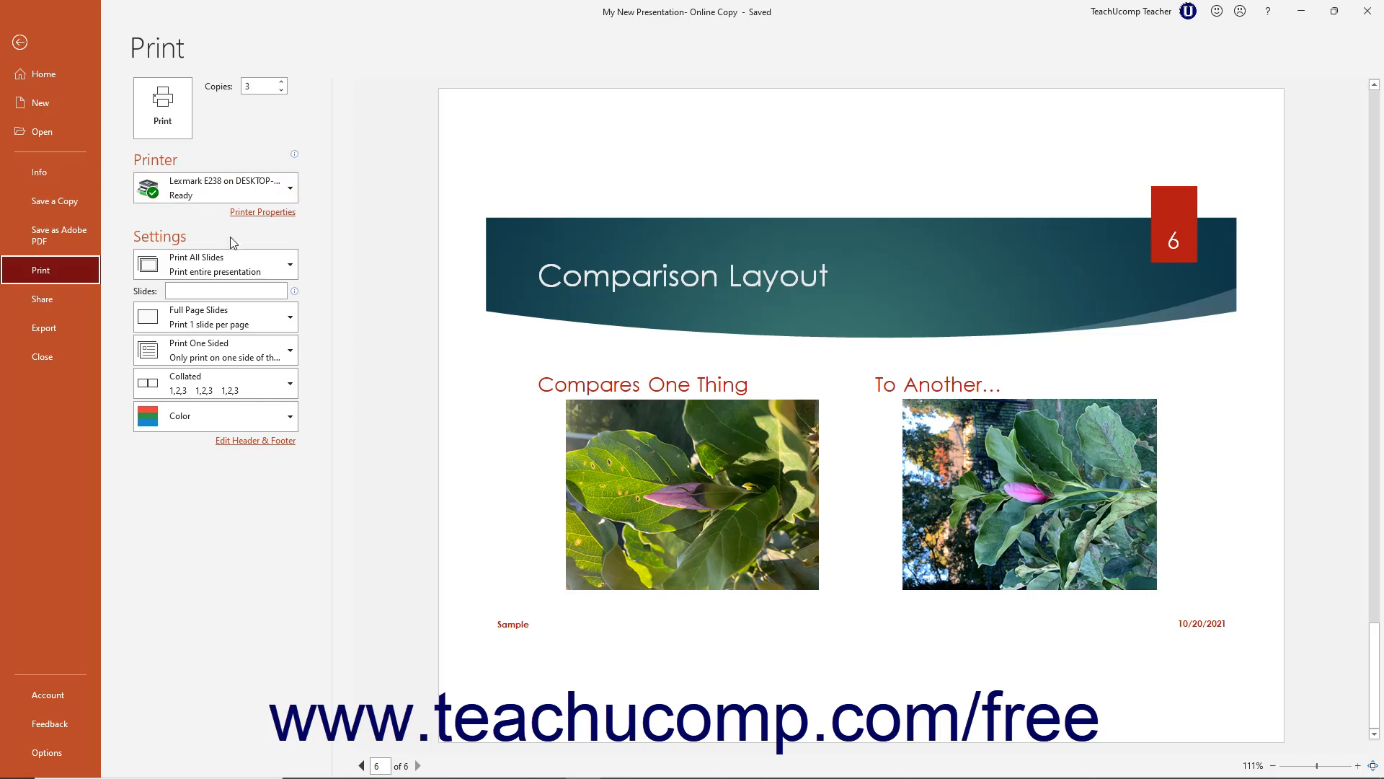
mouse_move(250, 251)
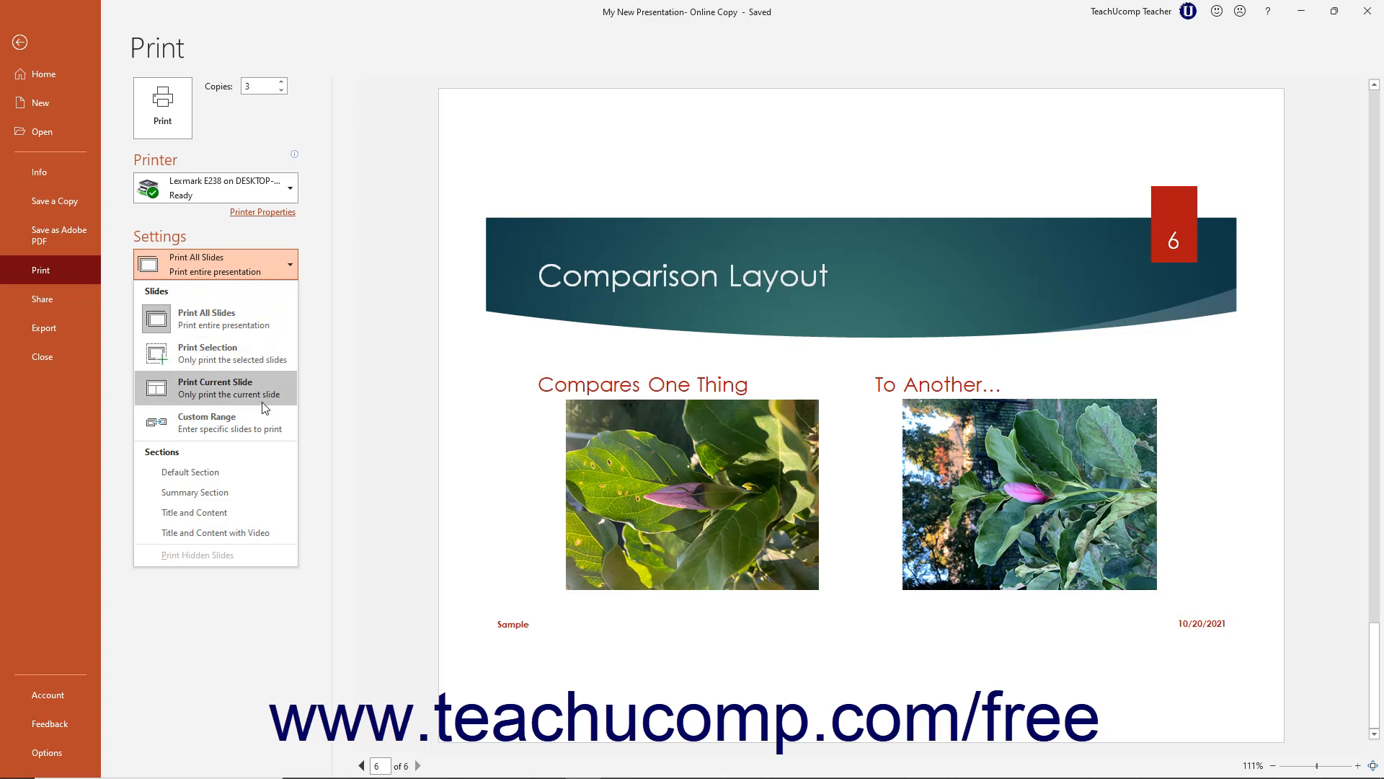
mouse_move(261, 423)
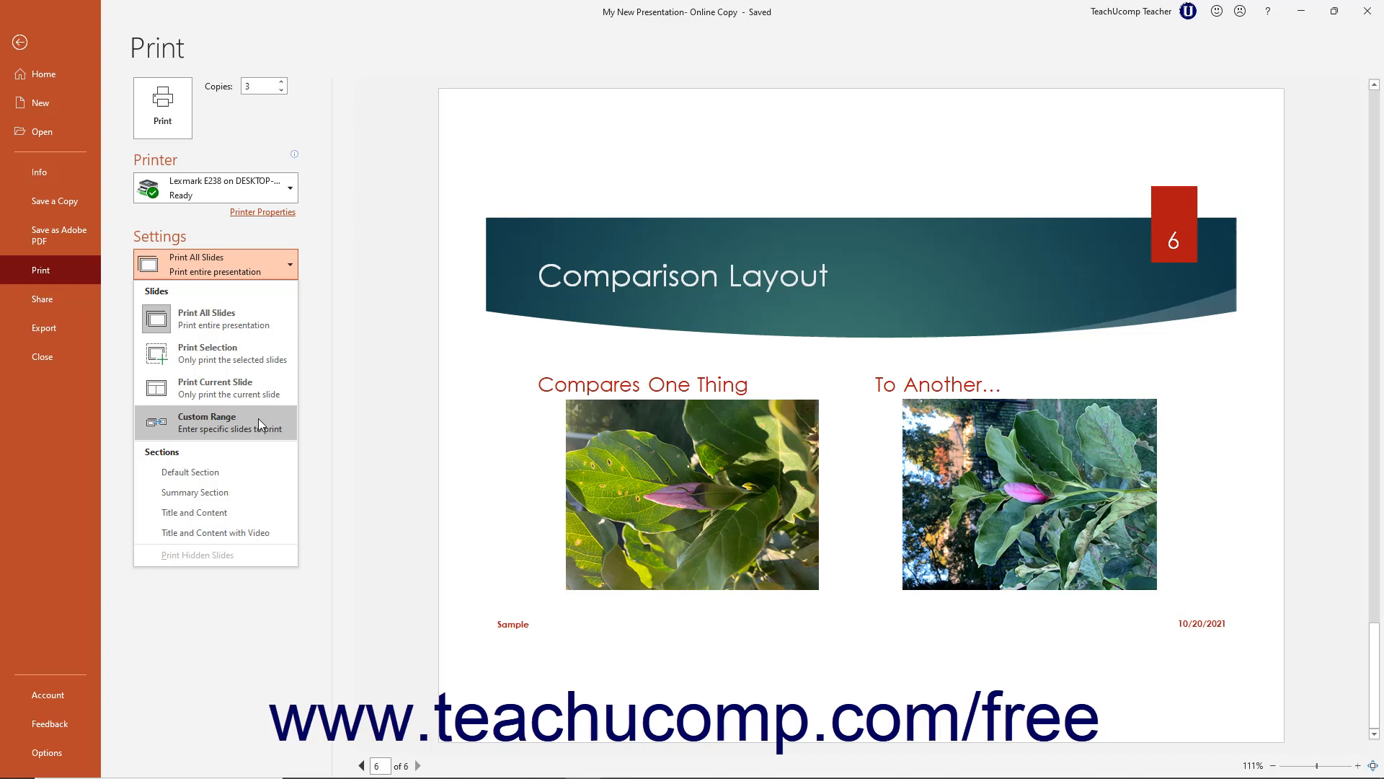
mouse_move(215, 532)
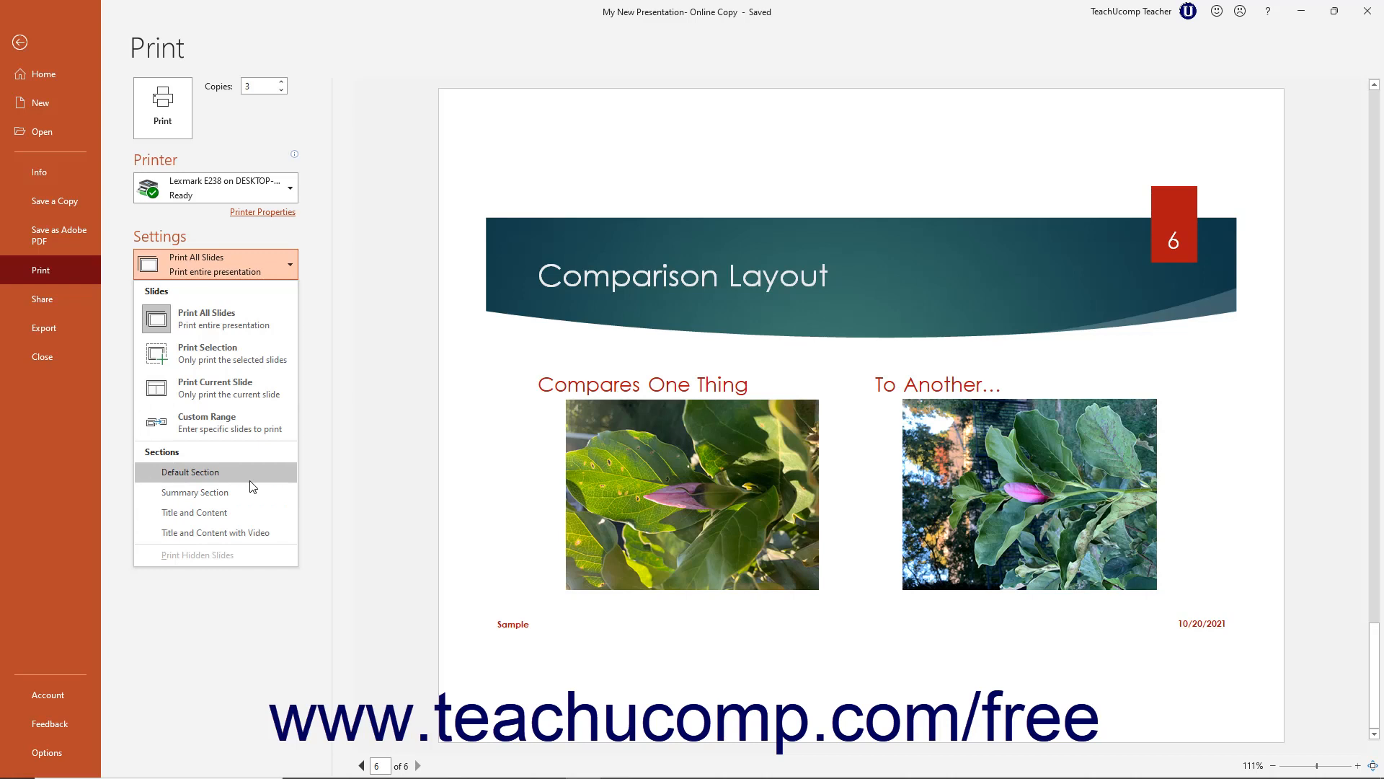
mouse_move(195, 491)
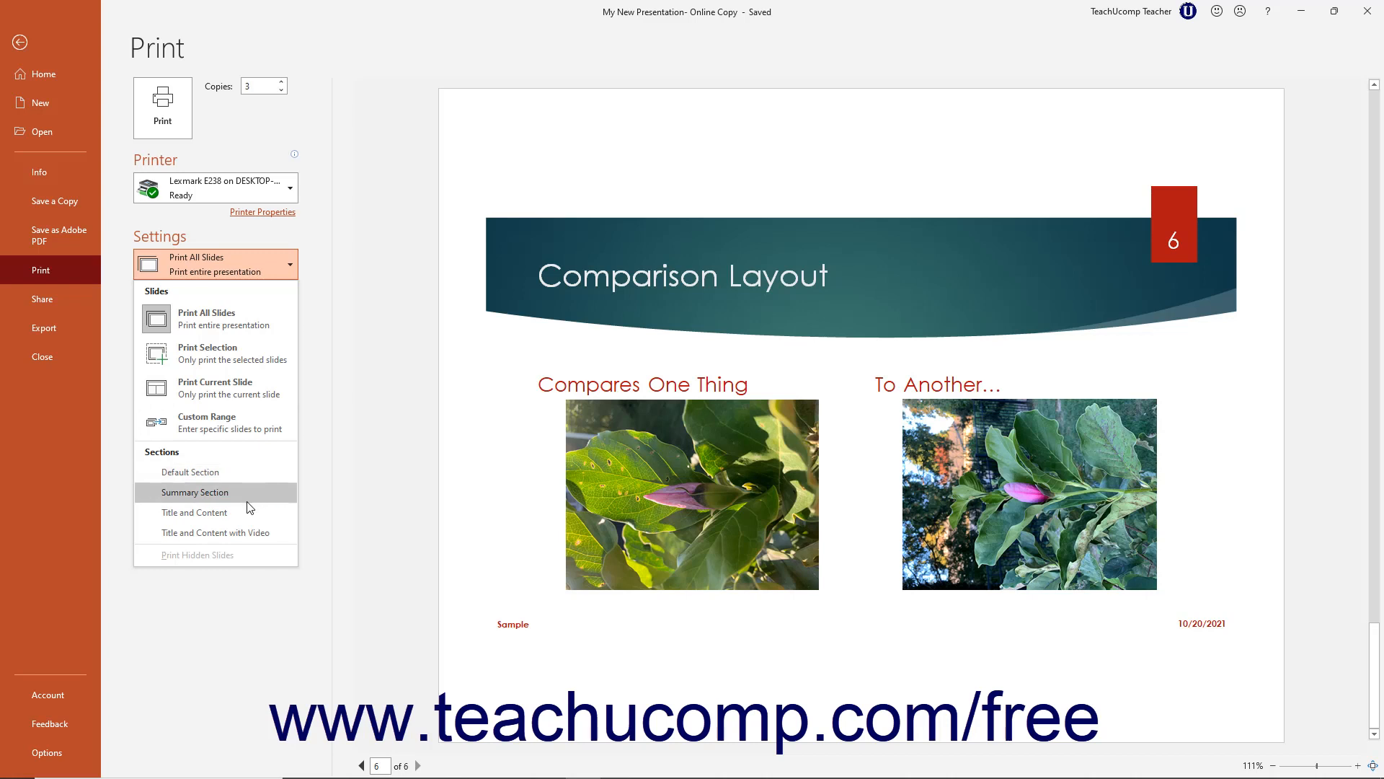
mouse_move(244, 558)
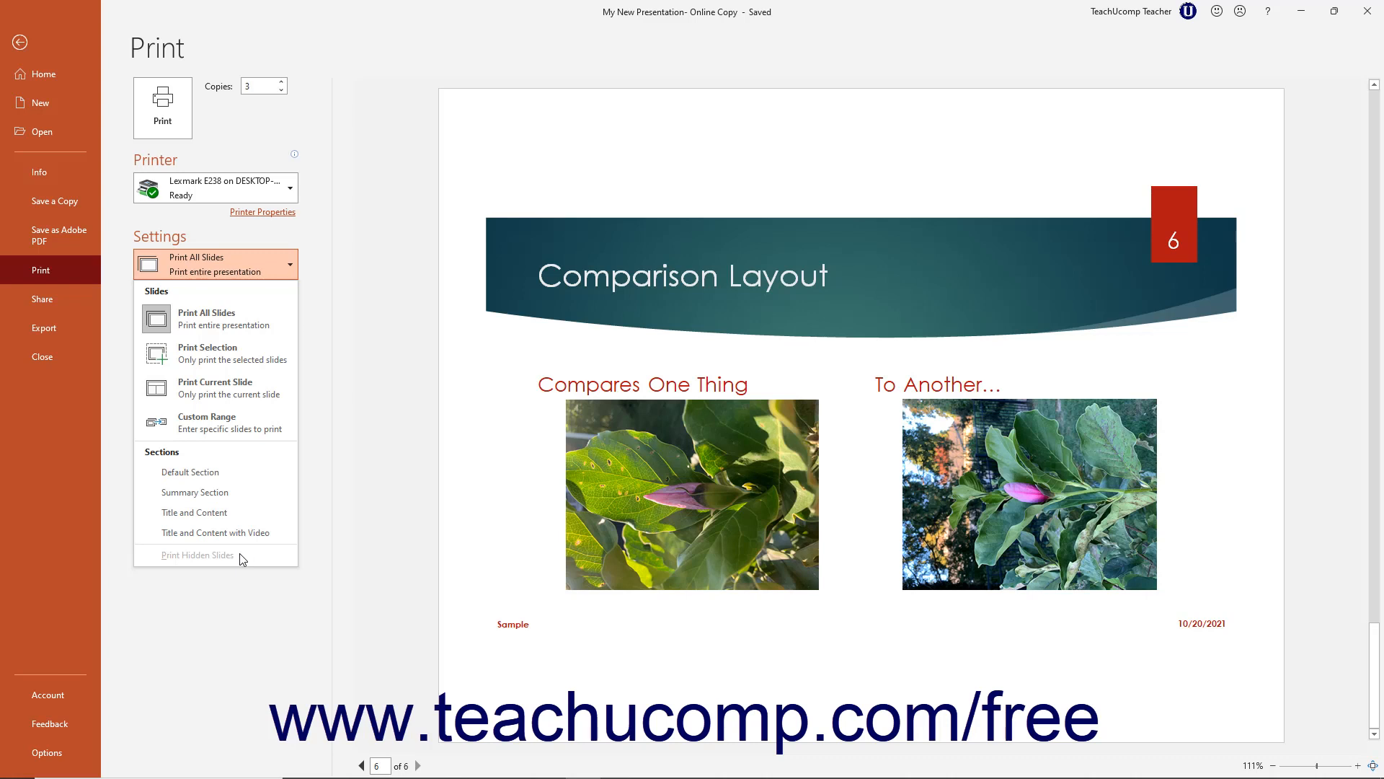
mouse_move(218, 422)
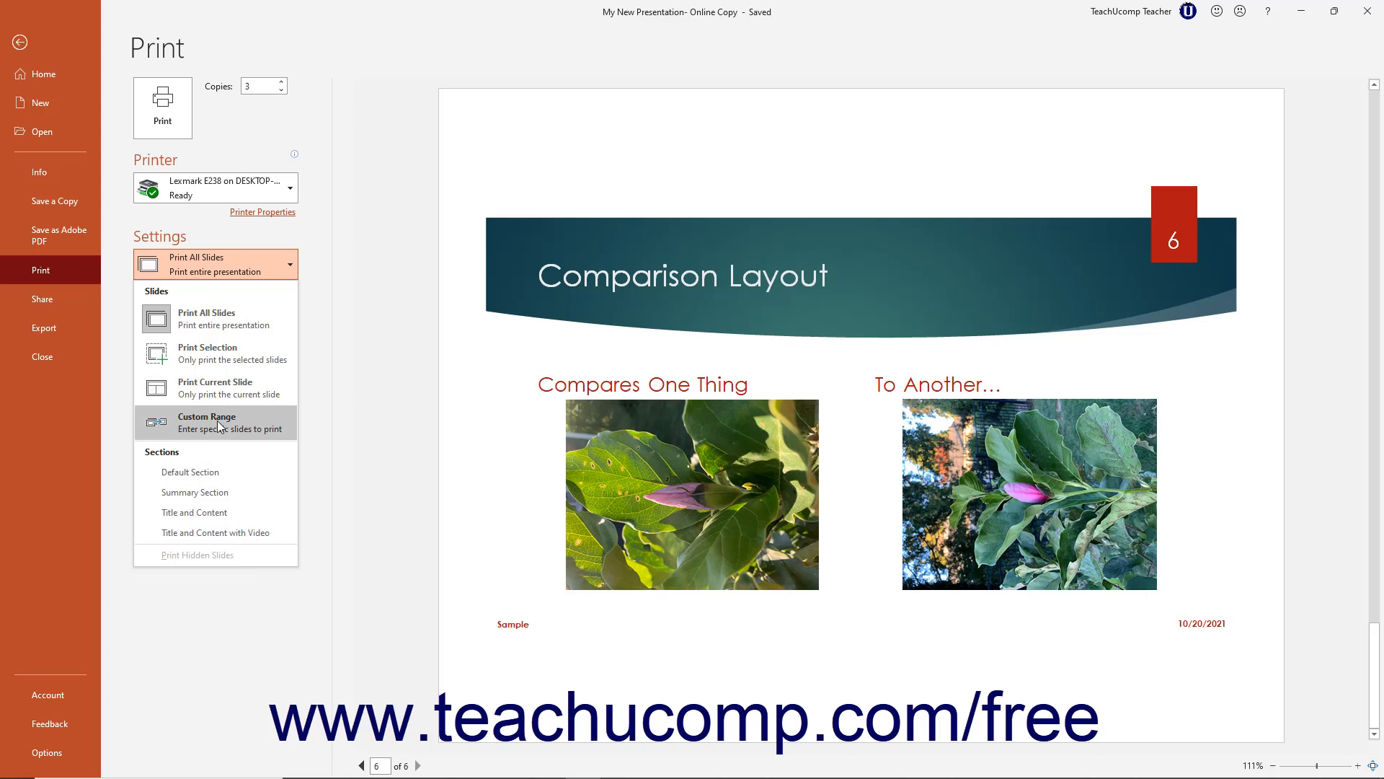
Change the print range to Custom Range, leaving the slides box empty
left_click(215, 423)
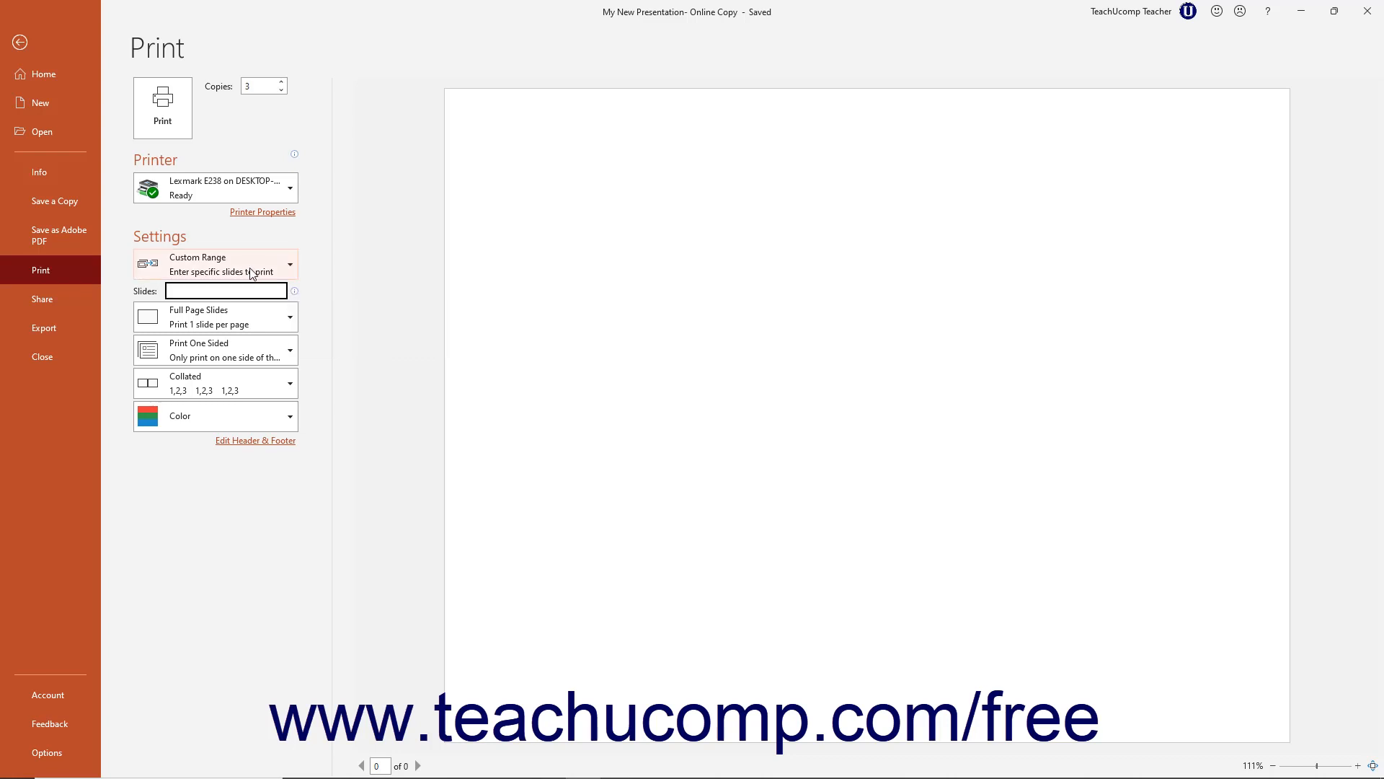
Switch the print range back to Print All Slides
left_click(215, 263)
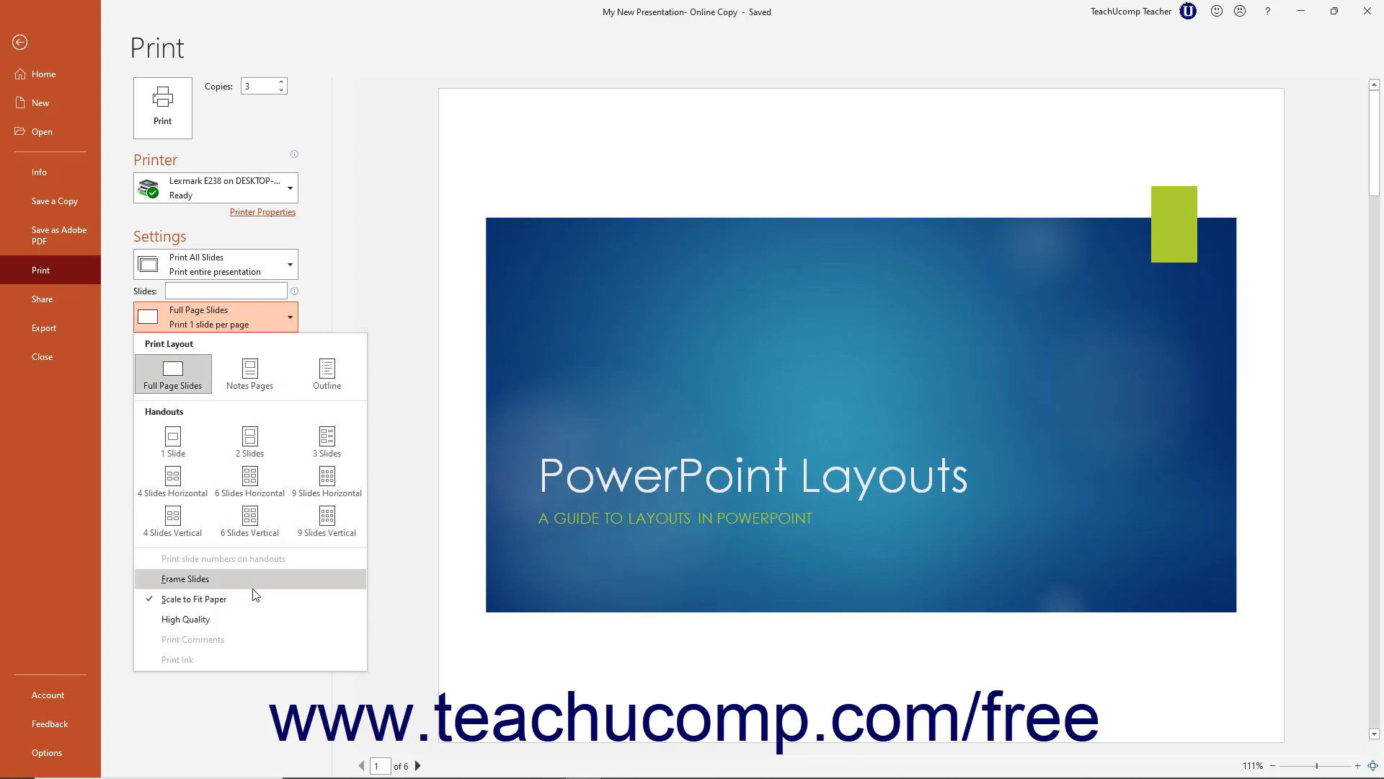
mouse_move(254, 598)
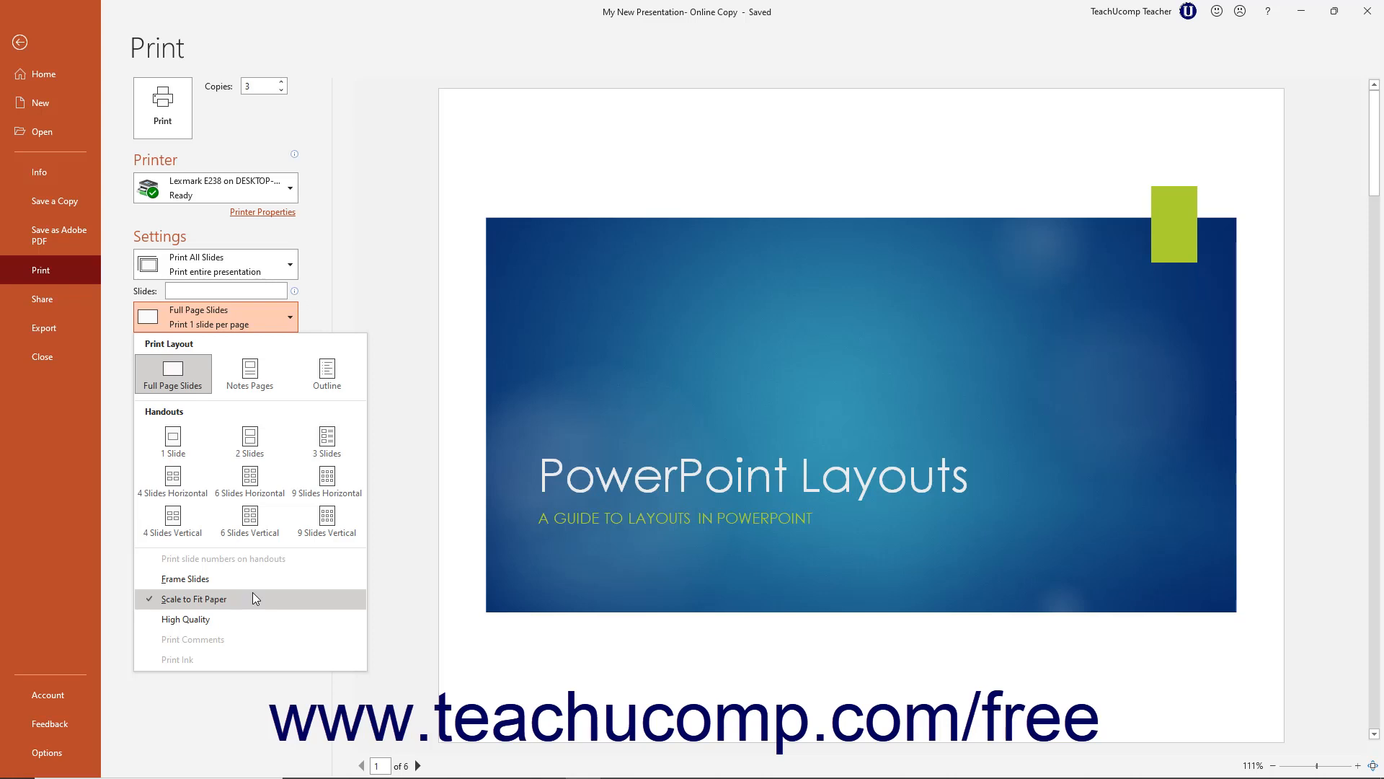
mouse_move(242, 618)
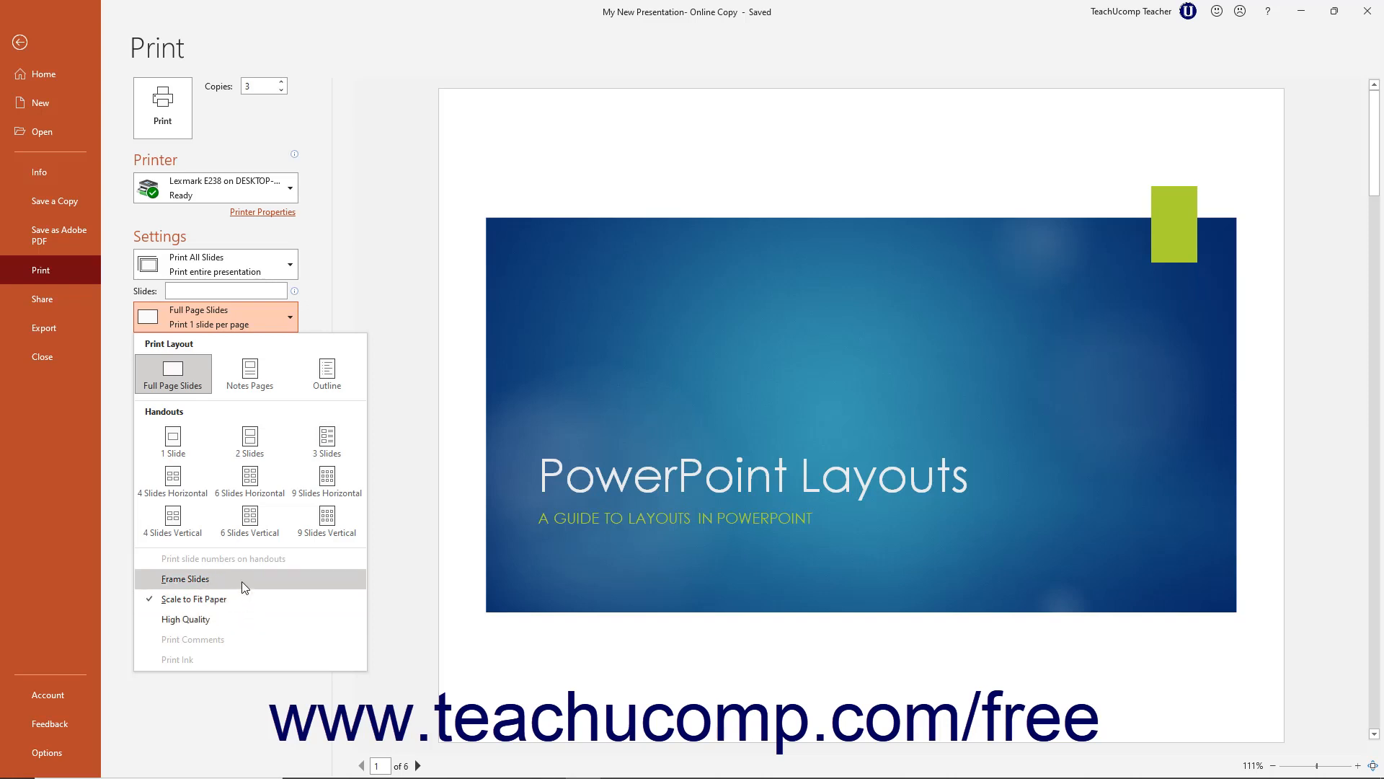
mouse_move(257, 565)
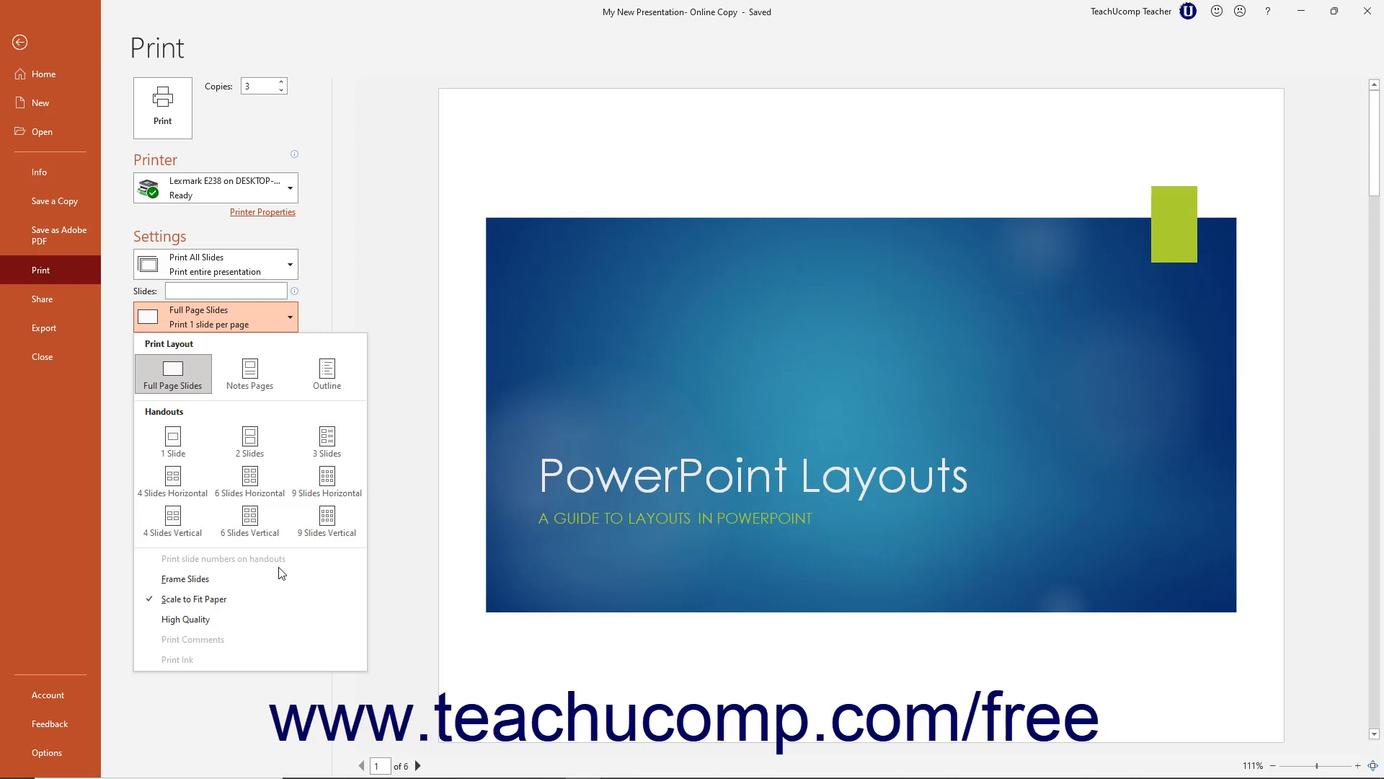
mouse_move(273, 599)
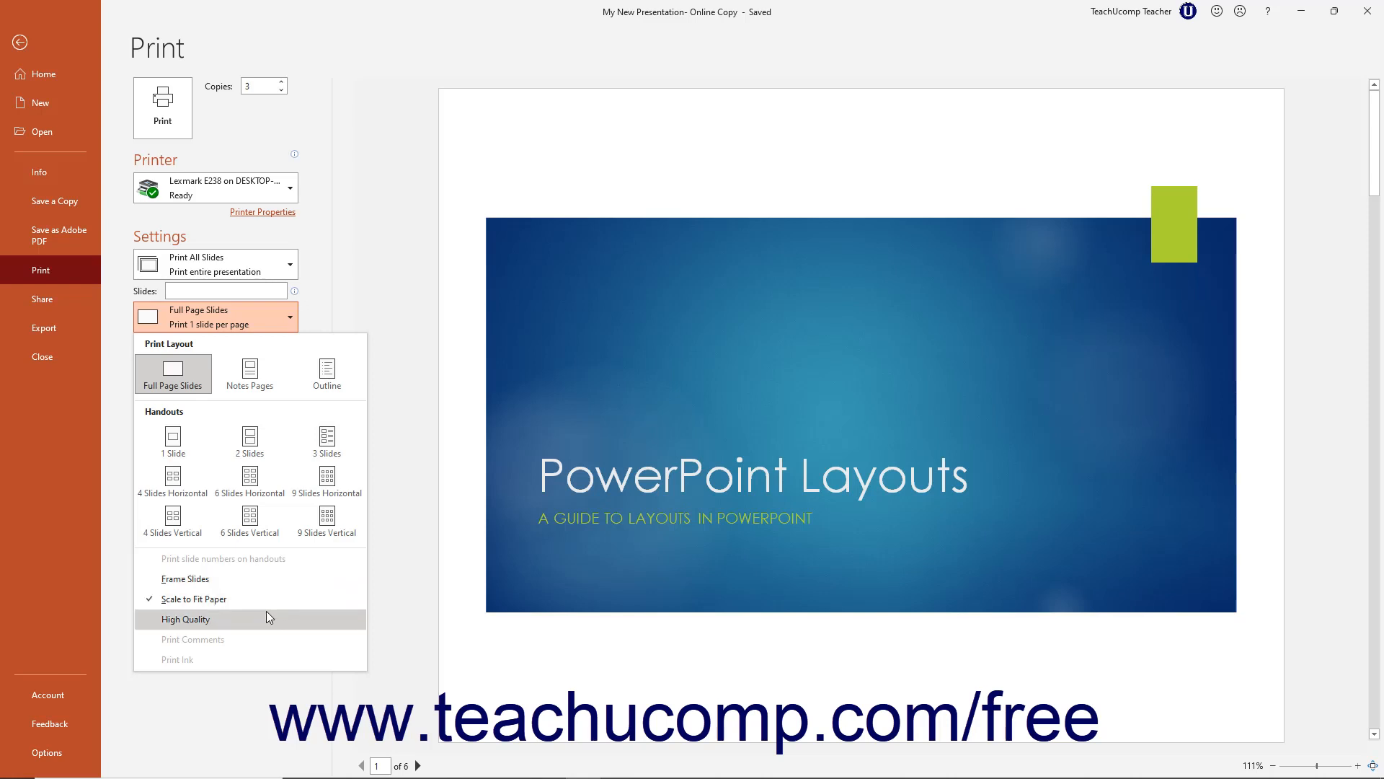
mouse_move(261, 644)
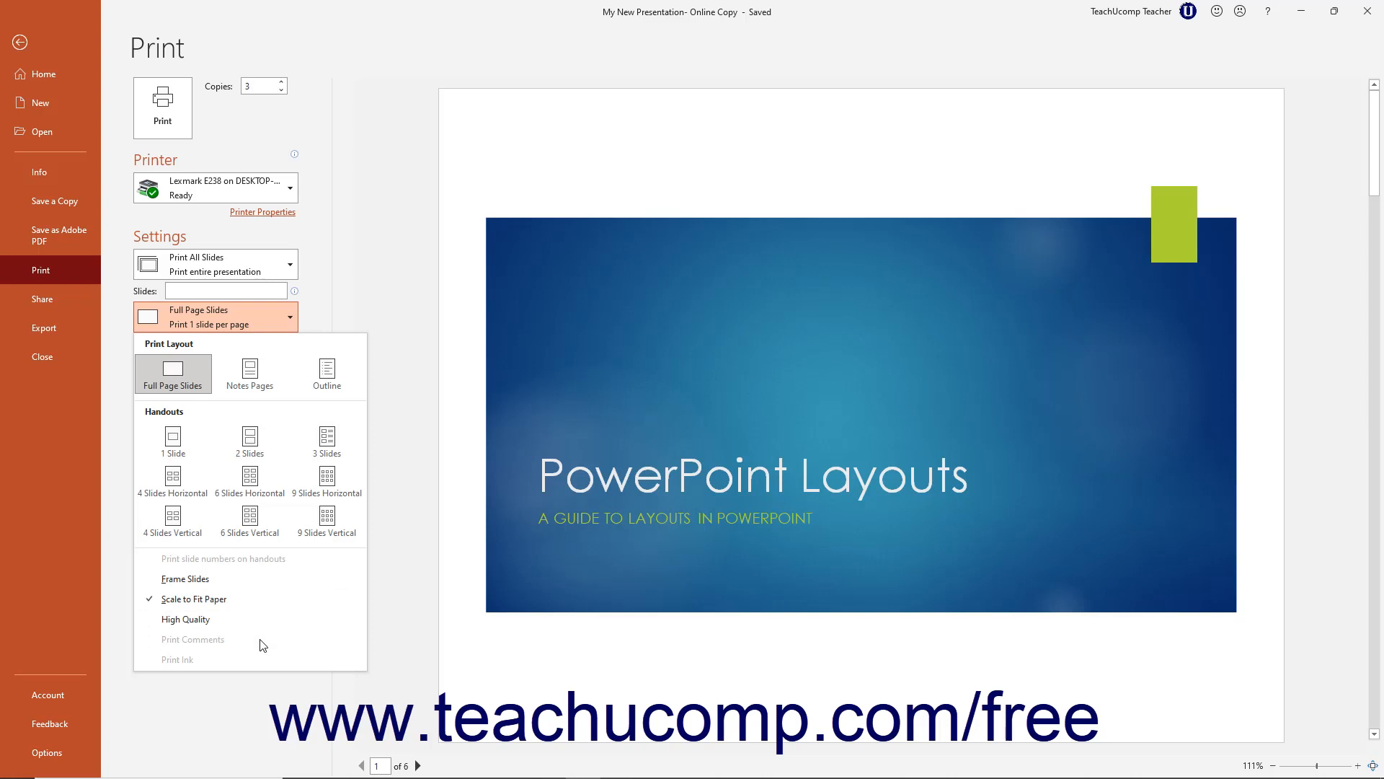
mouse_move(257, 663)
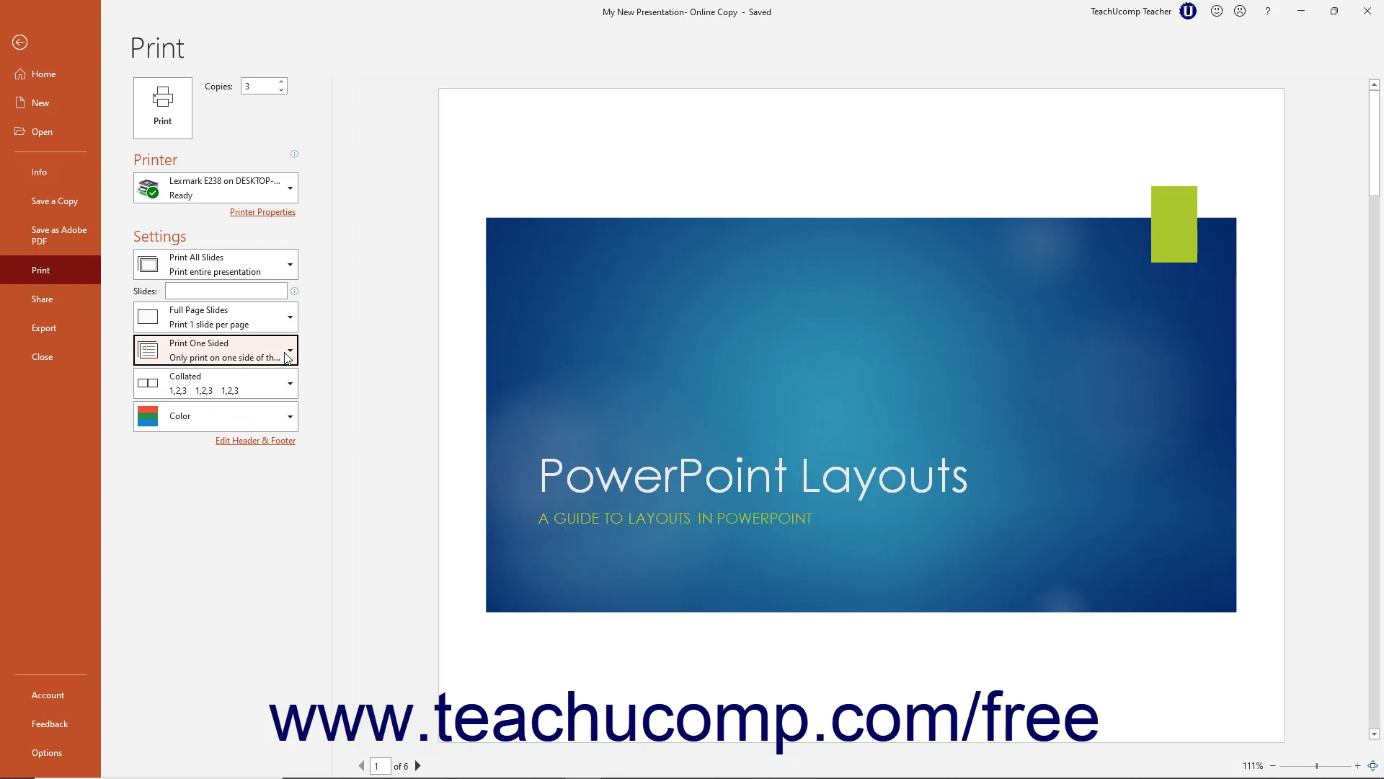
mouse_move(281, 393)
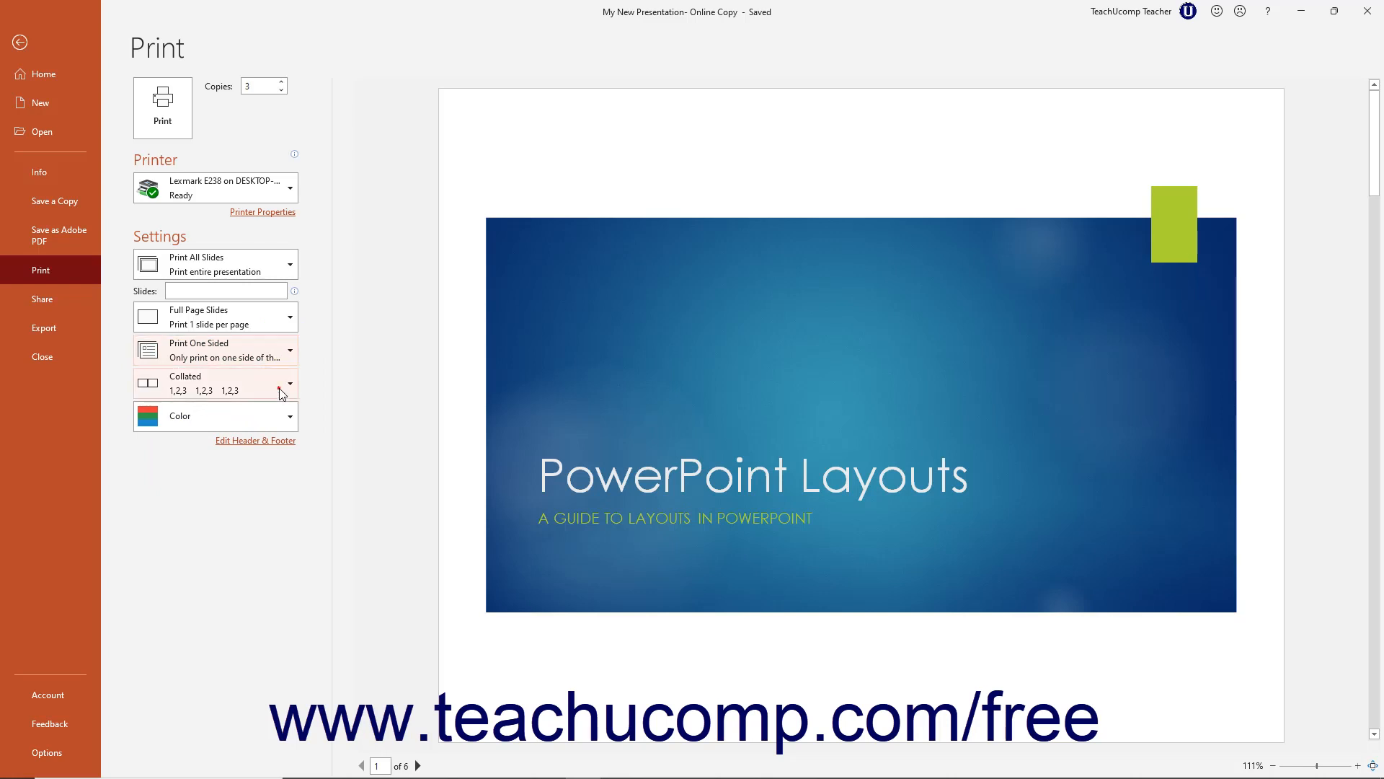
left_click(290, 384)
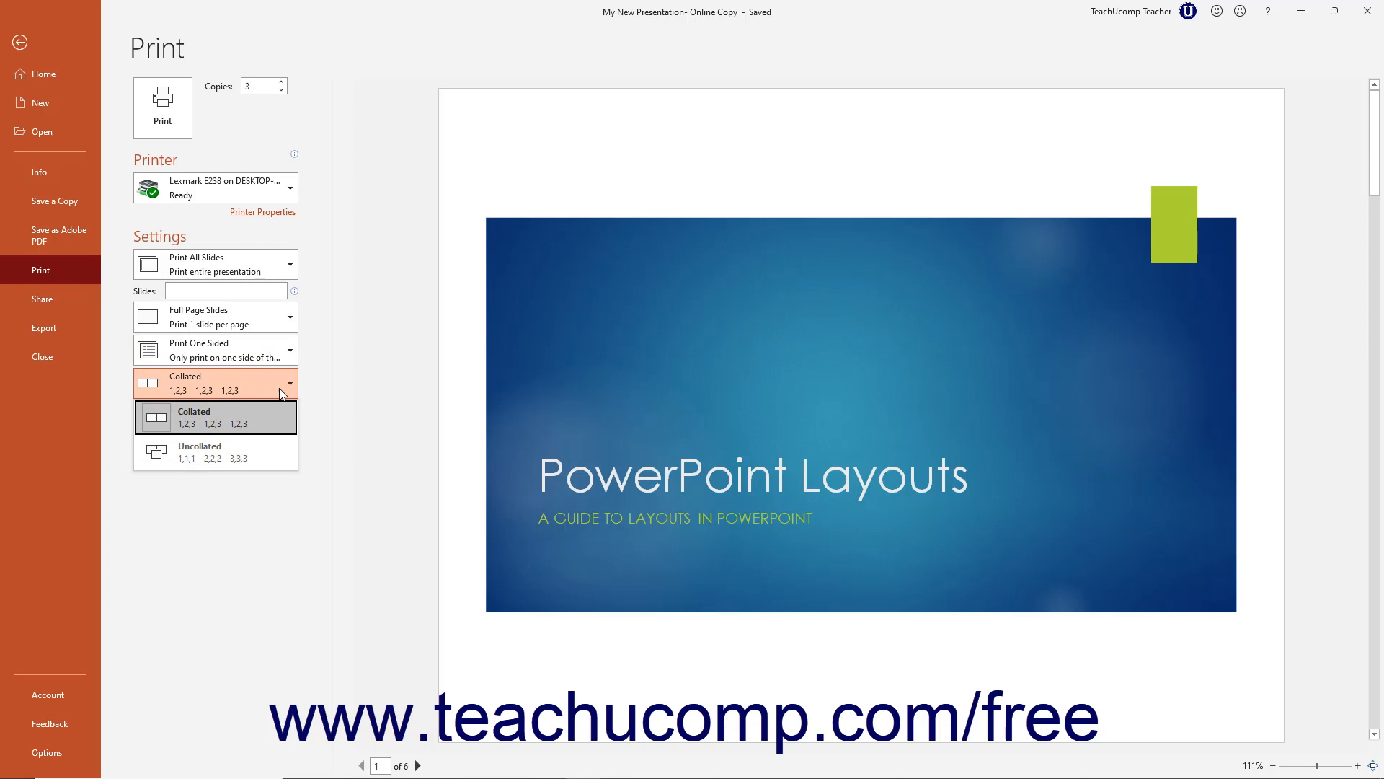
left_click(193, 415)
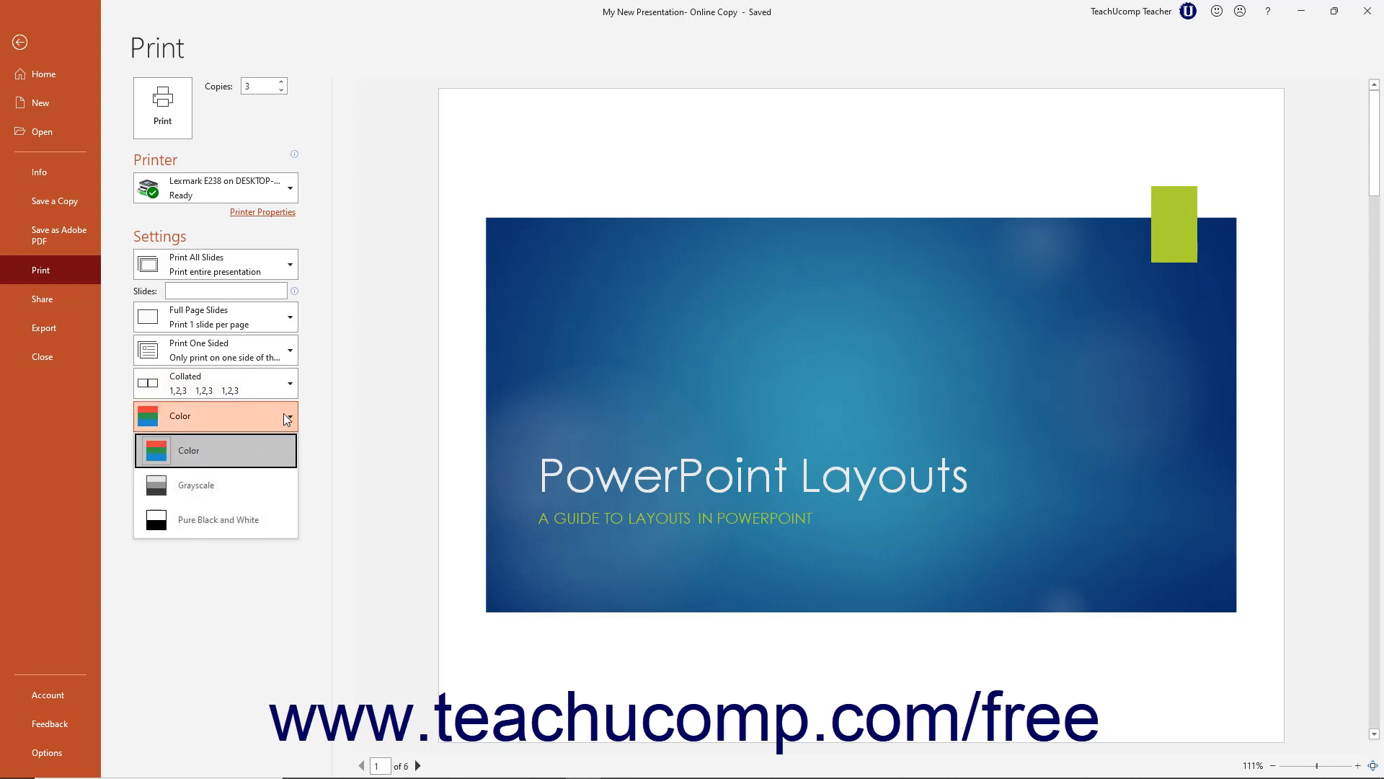
mouse_move(278, 457)
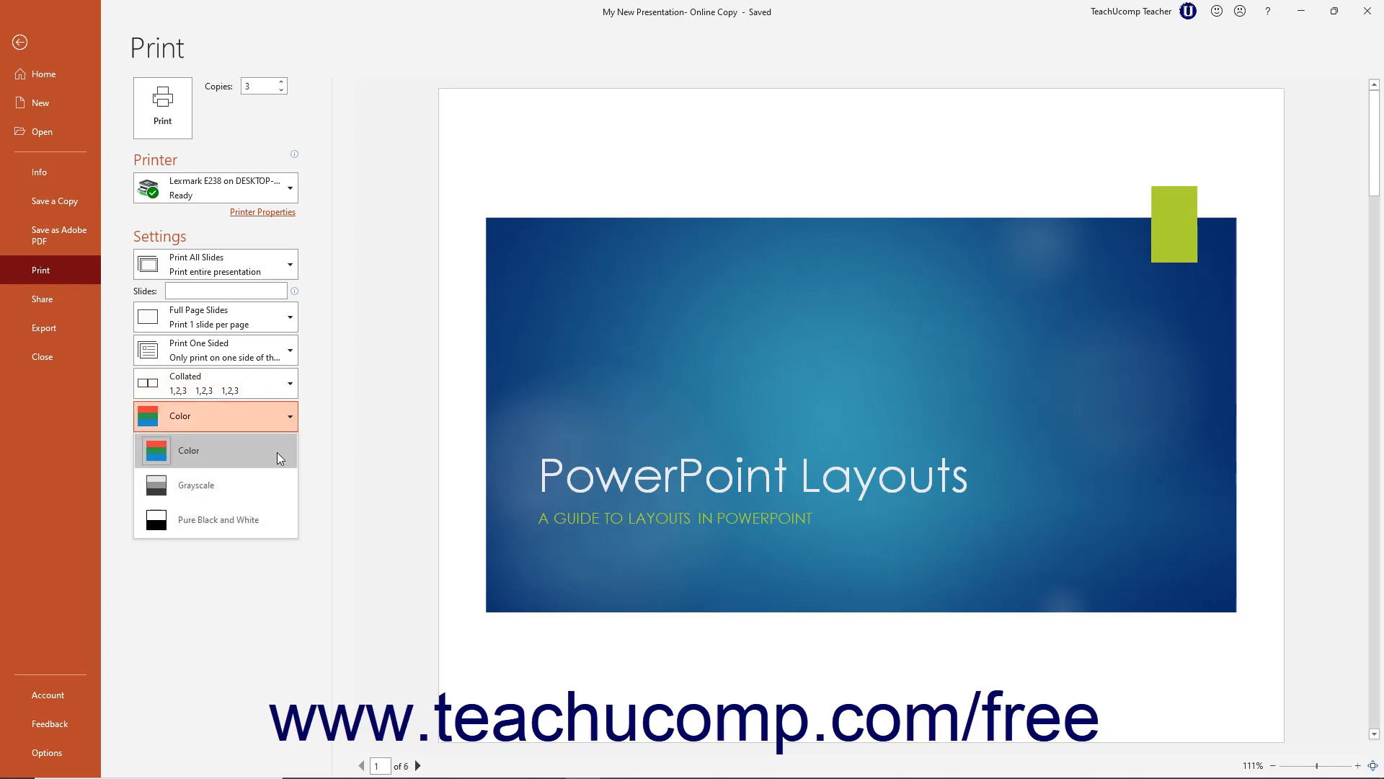
Set the print color to Grayscale
left_click(196, 485)
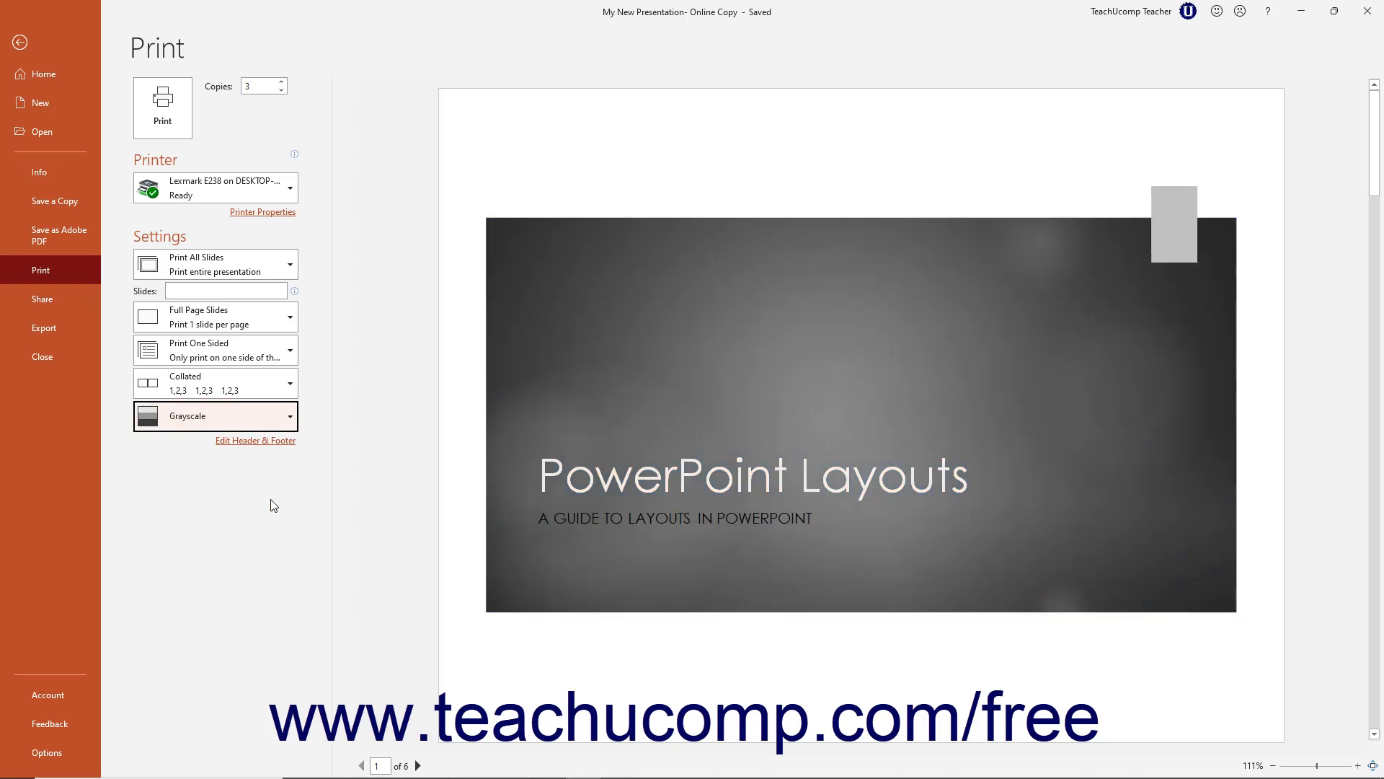